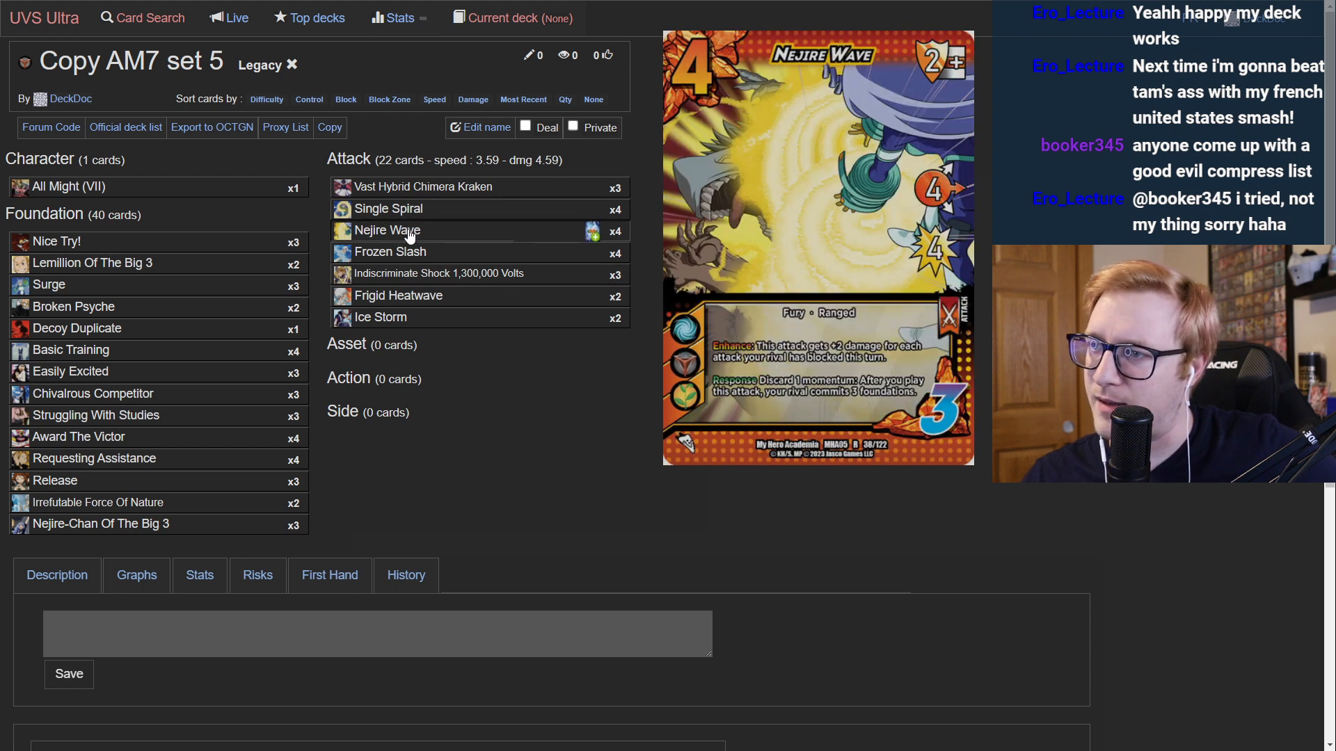
pyautogui.moveTo(409, 238)
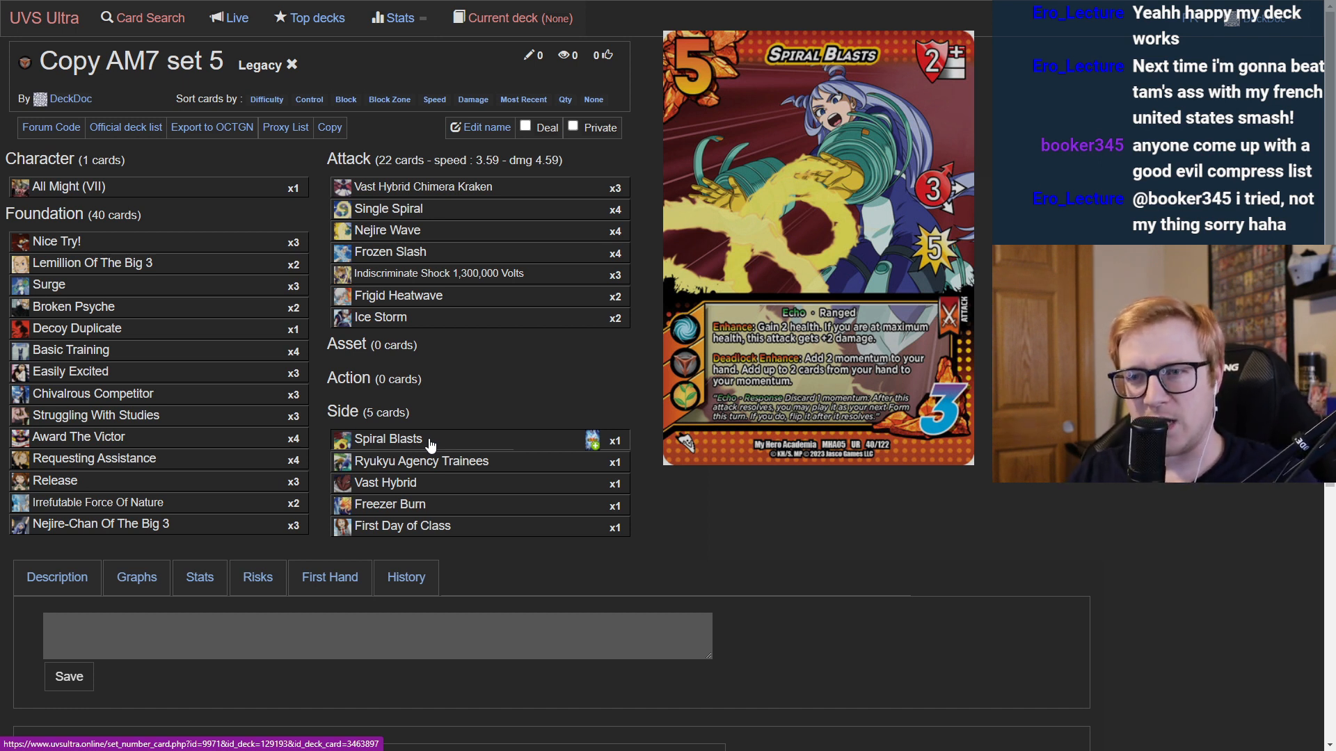
pyautogui.moveTo(435, 409)
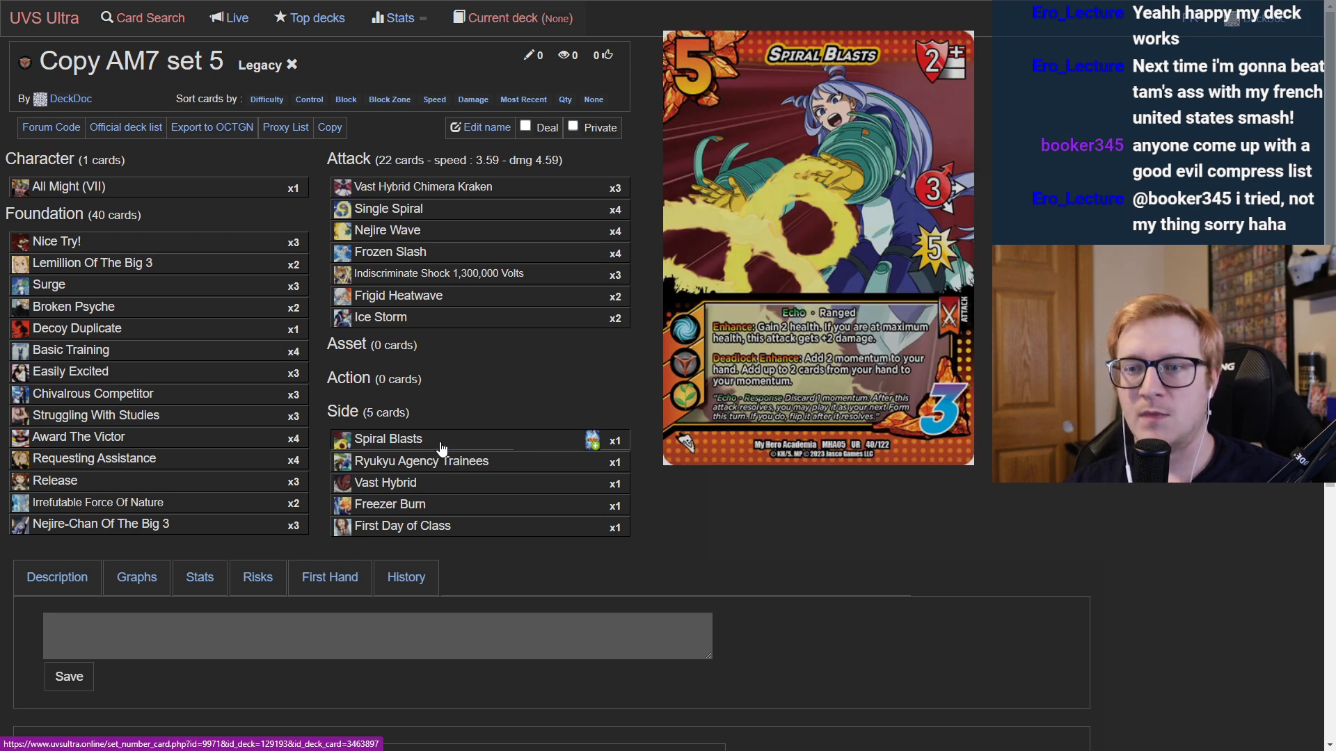
pyautogui.moveTo(469, 394)
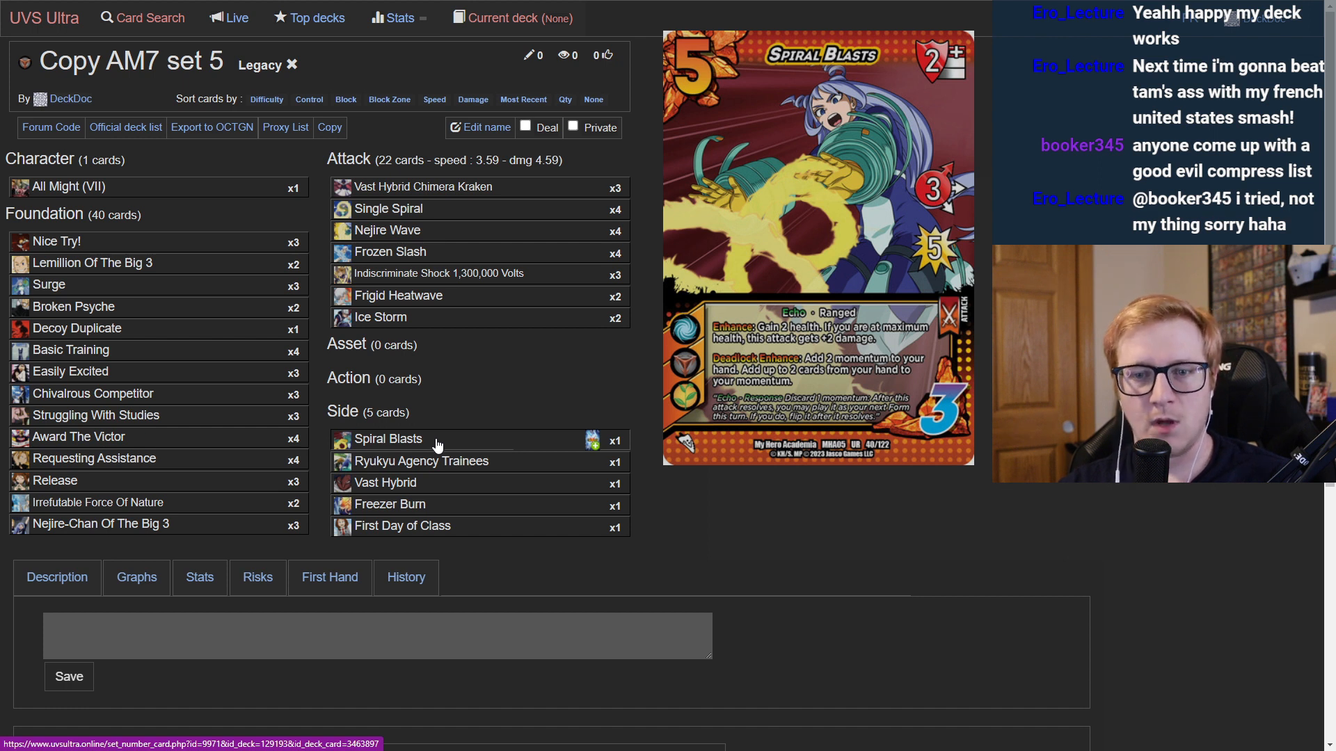
pyautogui.moveTo(458, 468)
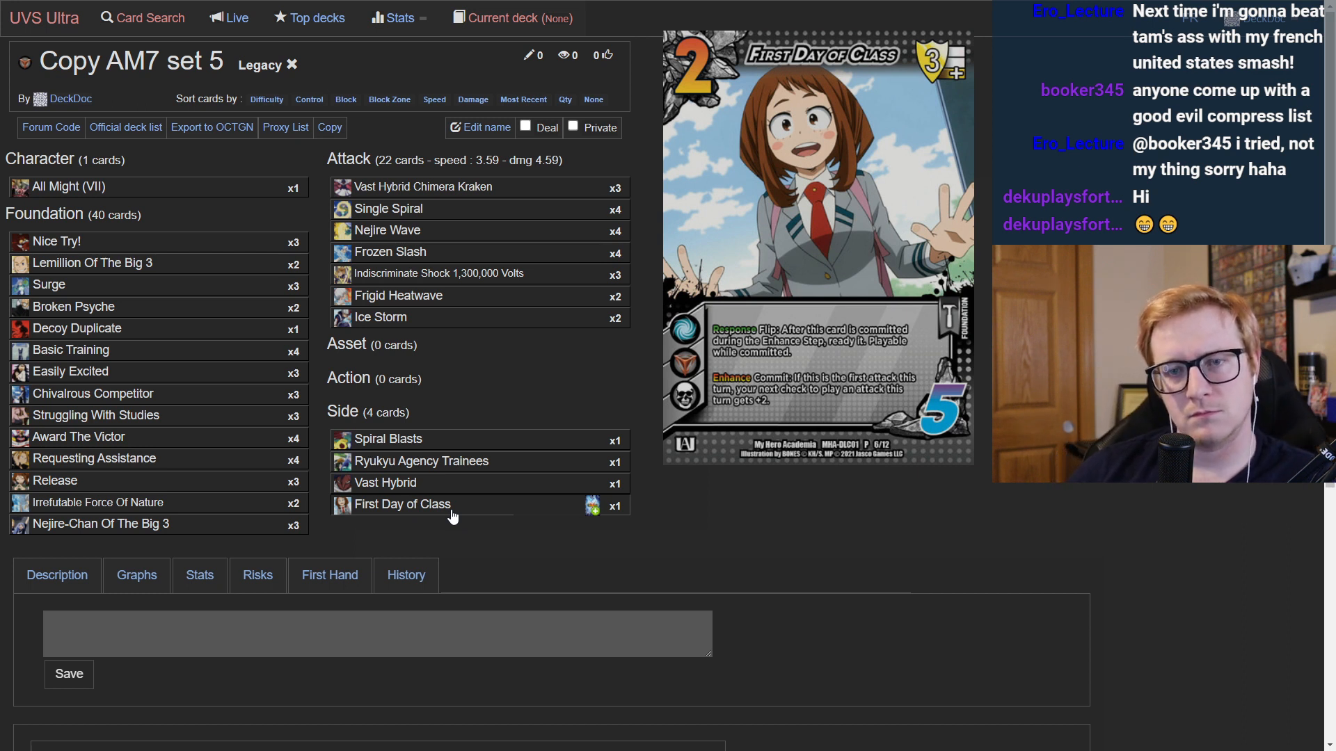
pyautogui.click(199, 575)
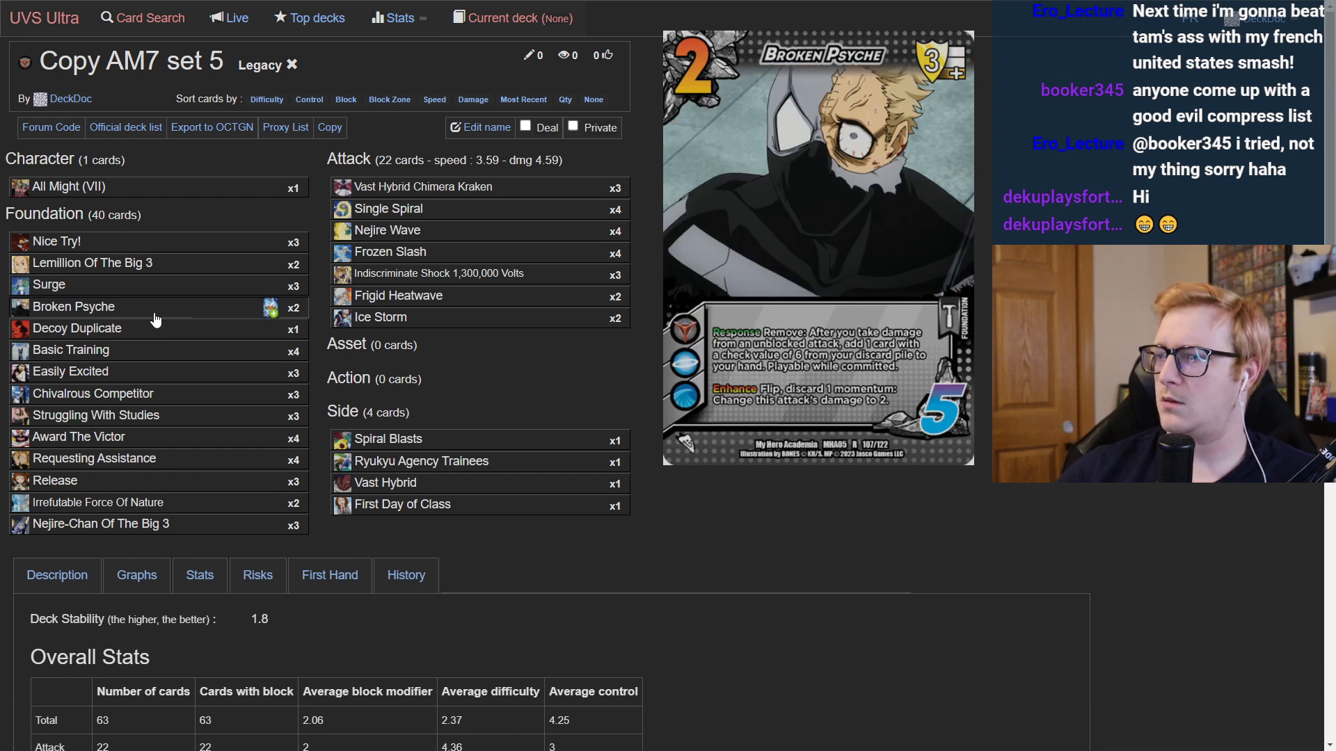
pyautogui.moveTo(313, 313)
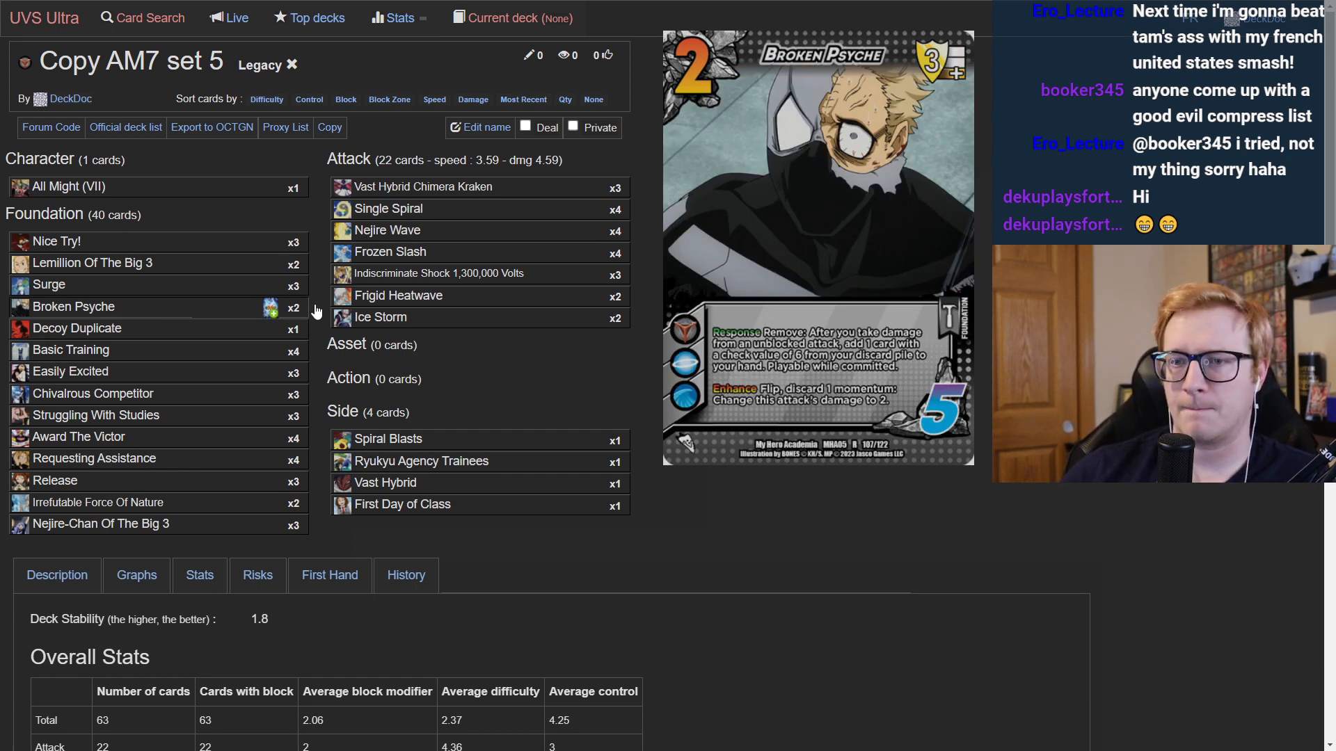
pyautogui.scroll(-3)
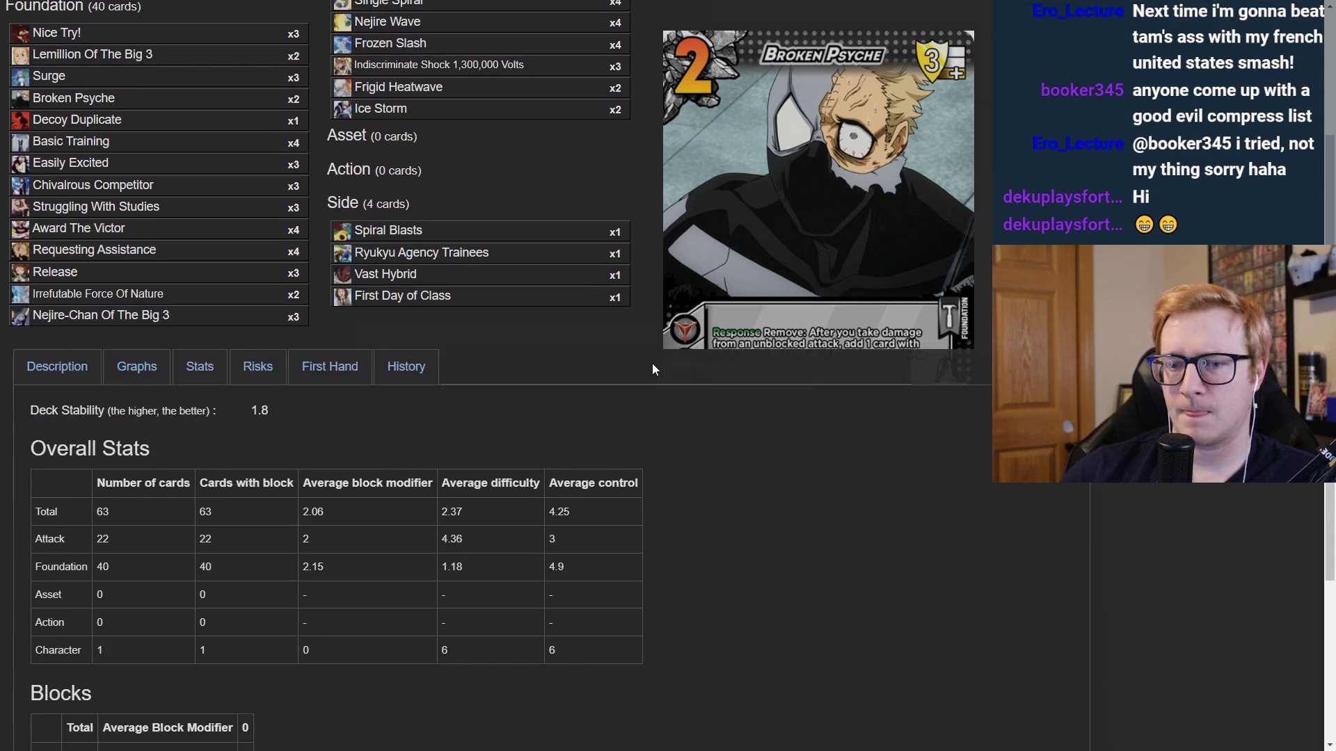
pyautogui.scroll(3)
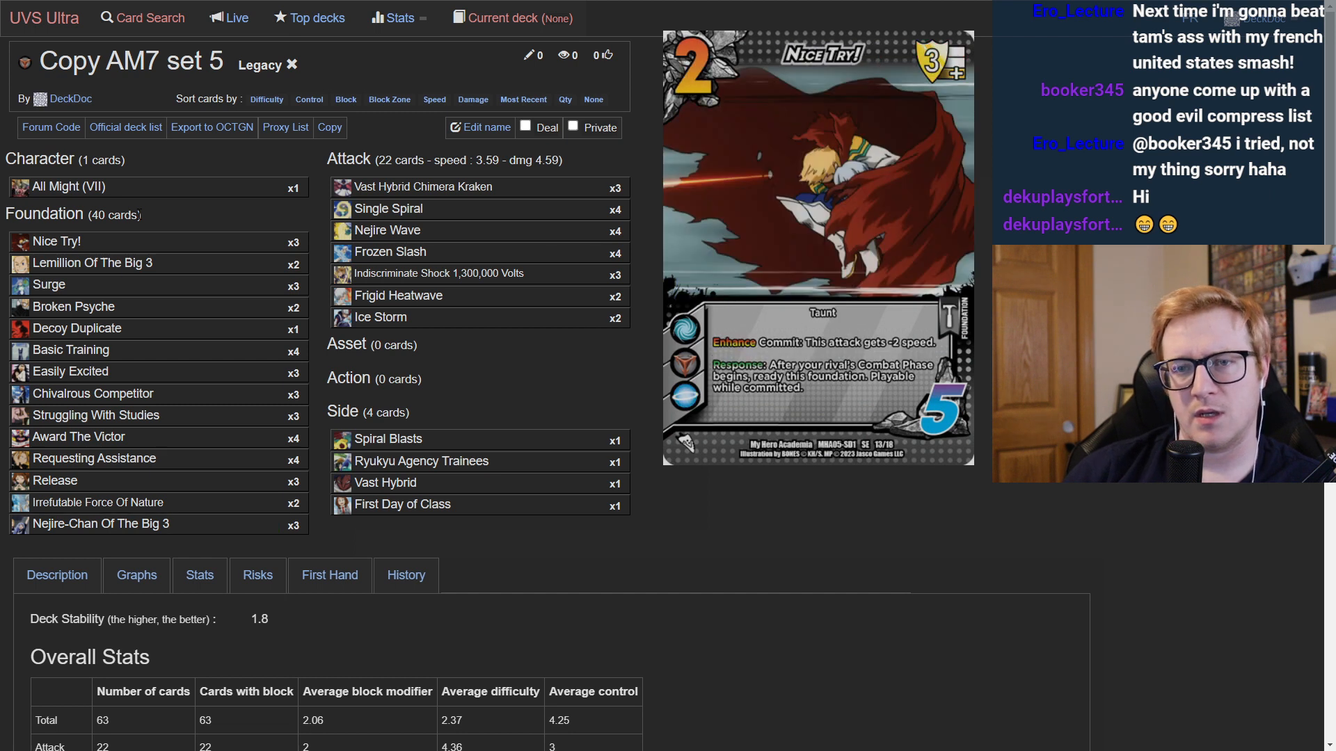
pyautogui.press('alt+tab')
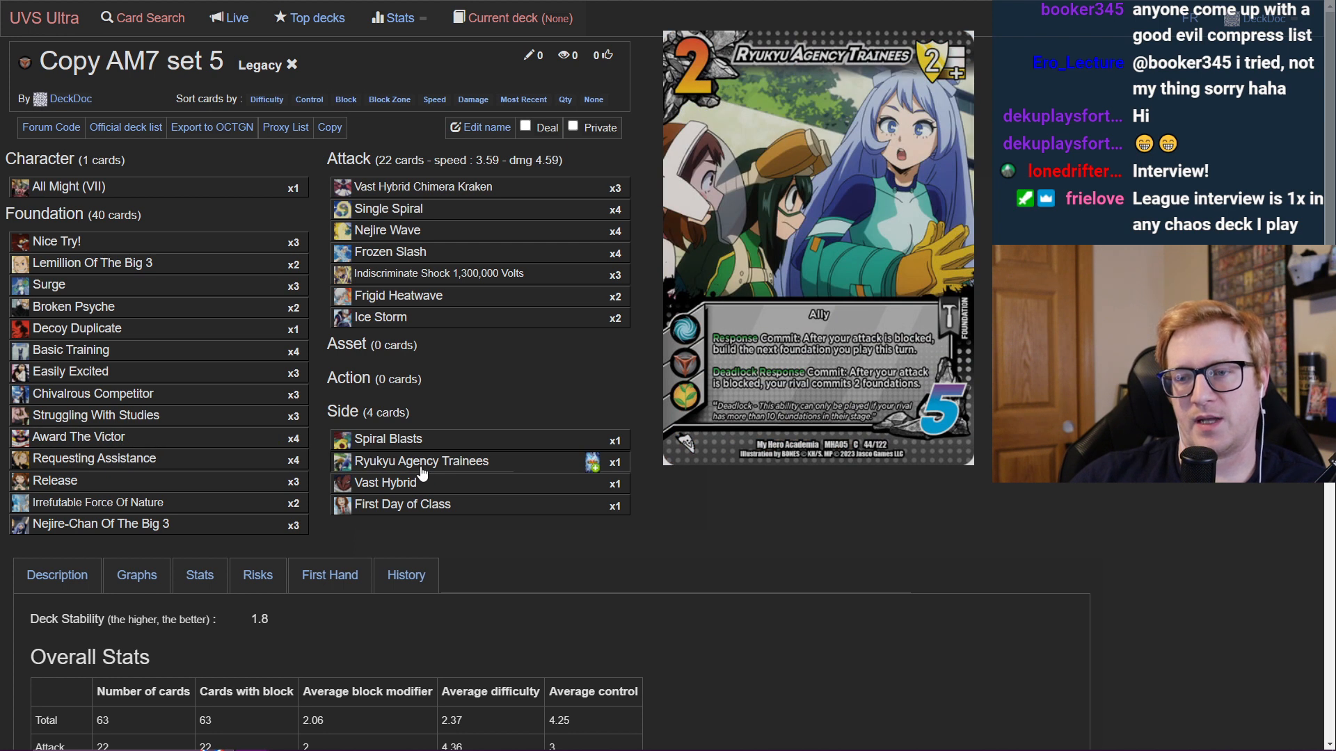
pyautogui.moveTo(423, 471)
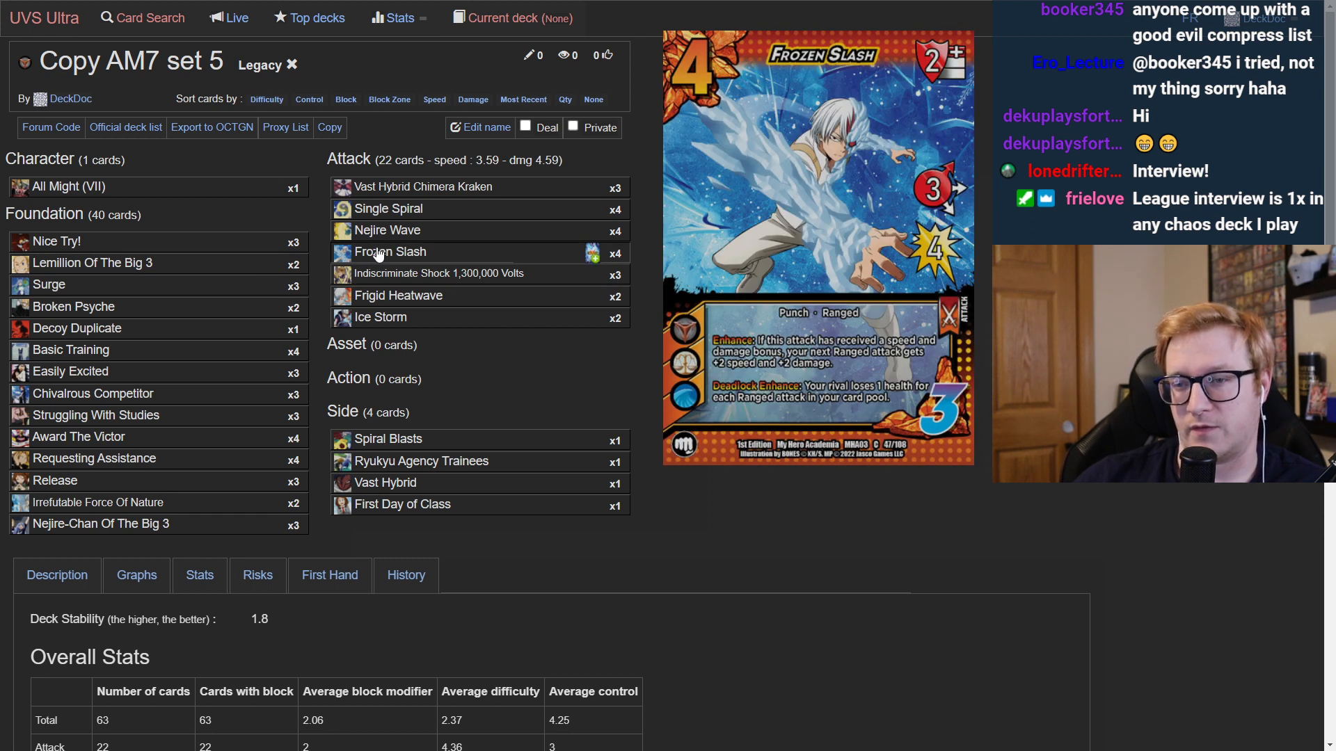
pyautogui.moveTo(100, 523)
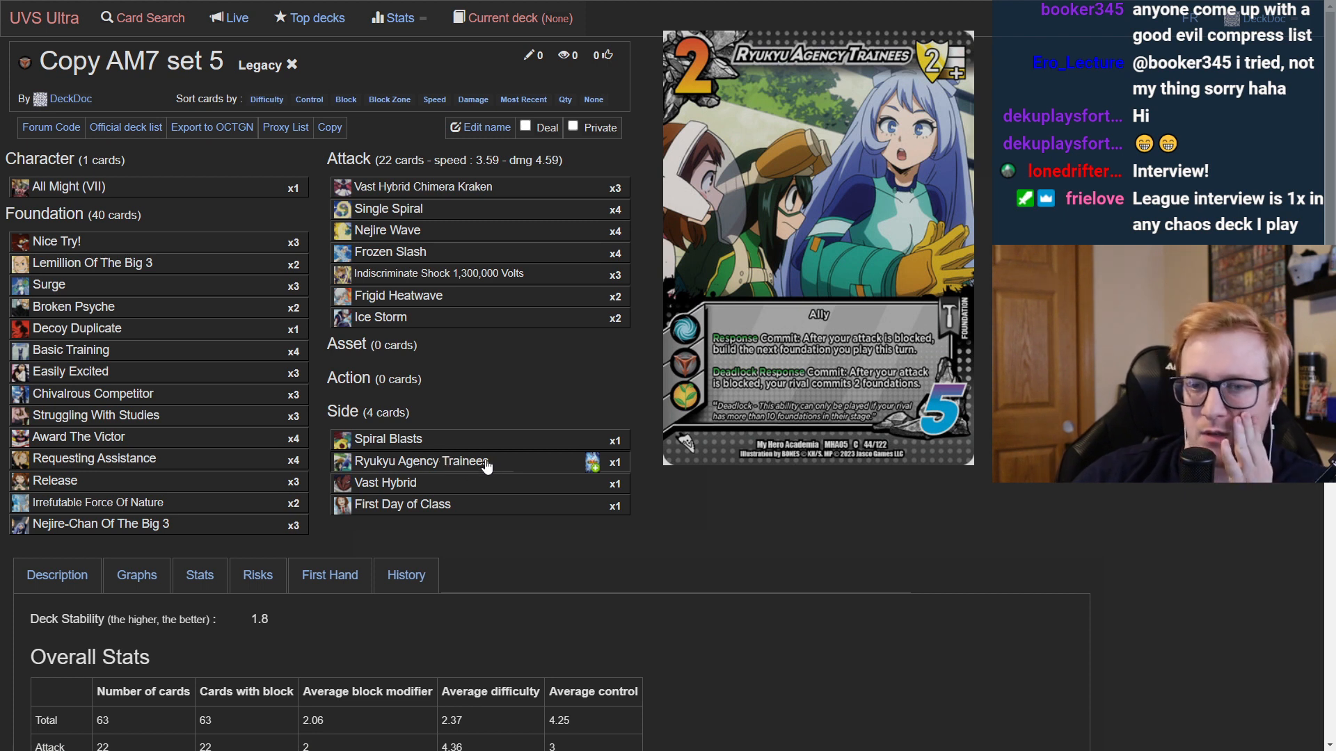
pyautogui.moveTo(595, 461)
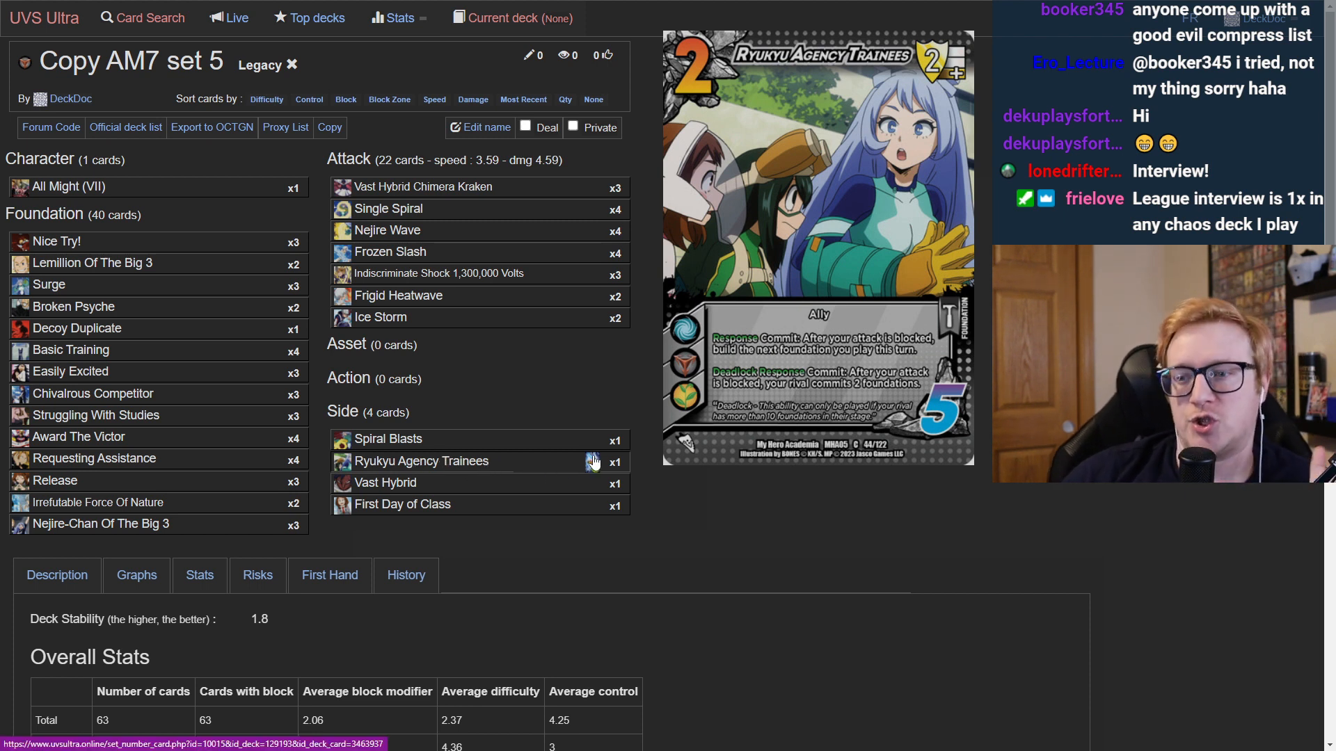
pyautogui.click(593, 461)
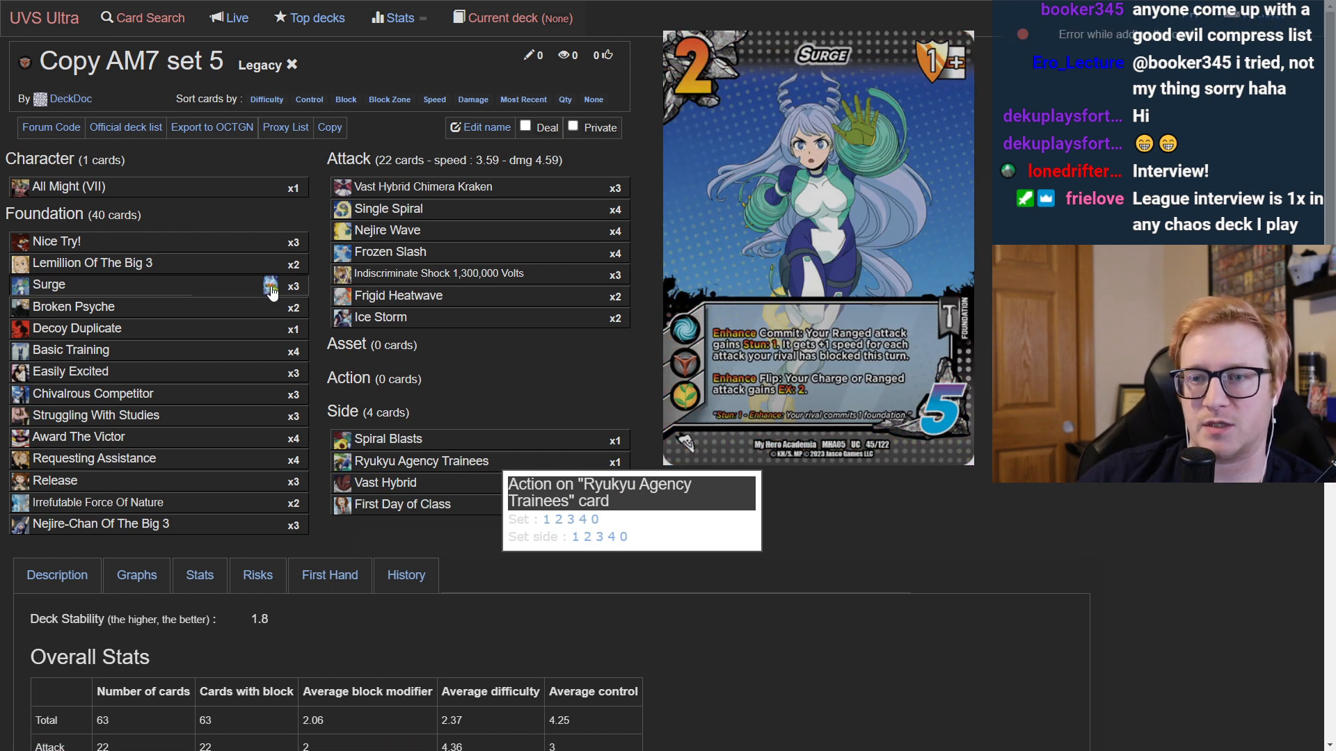
pyautogui.click(271, 284)
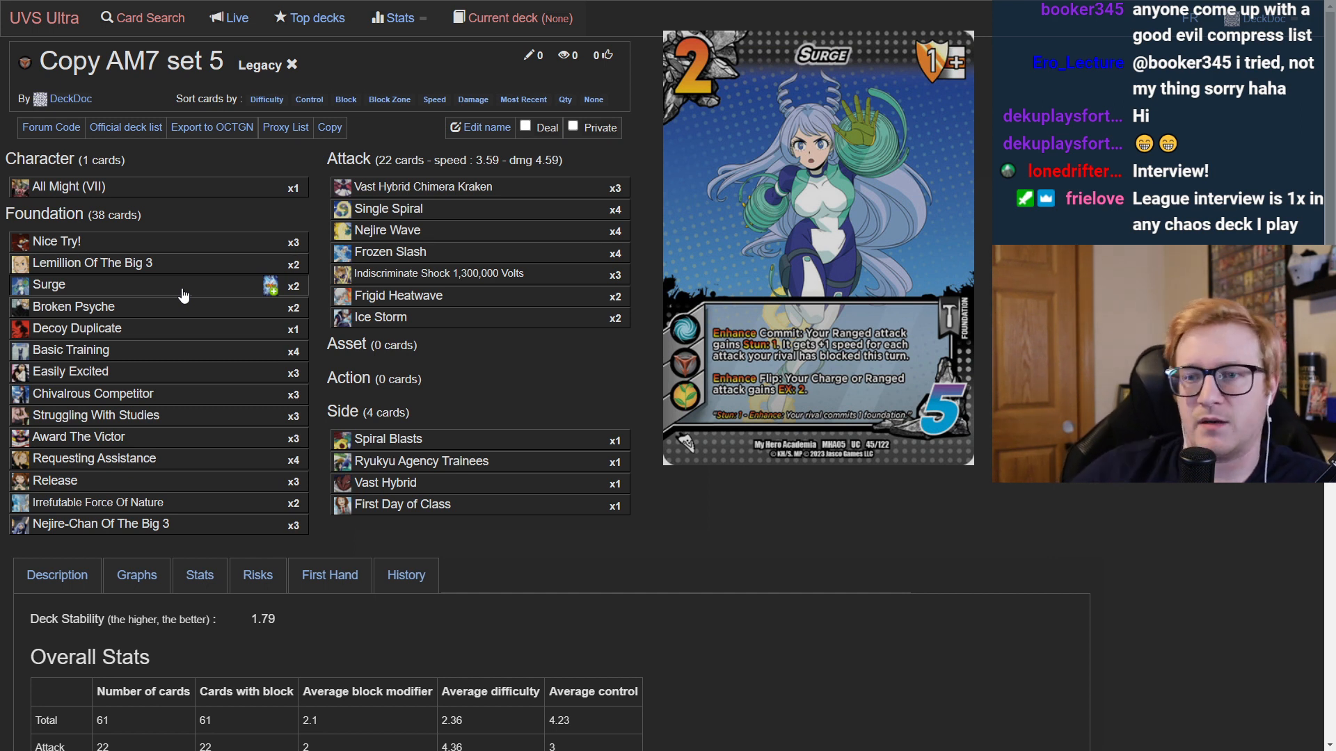
pyautogui.moveTo(247, 294)
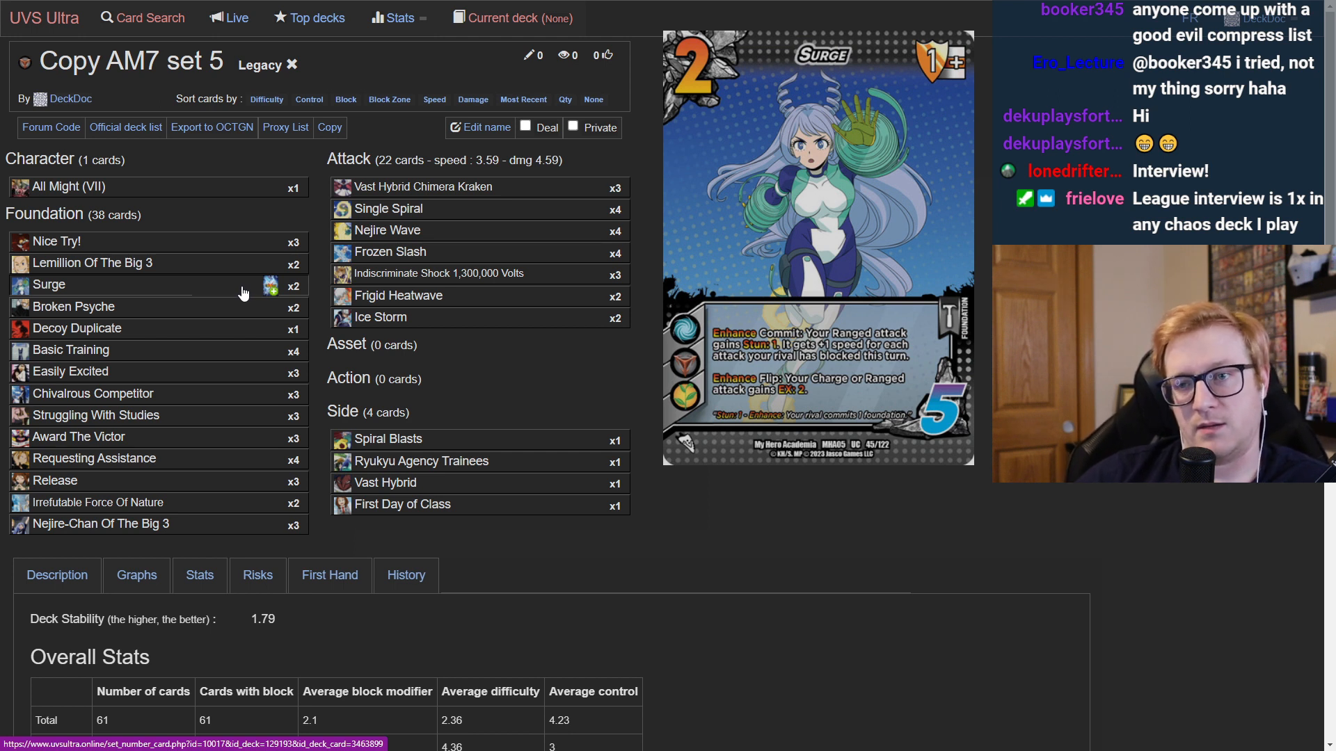
pyautogui.moveTo(232, 285)
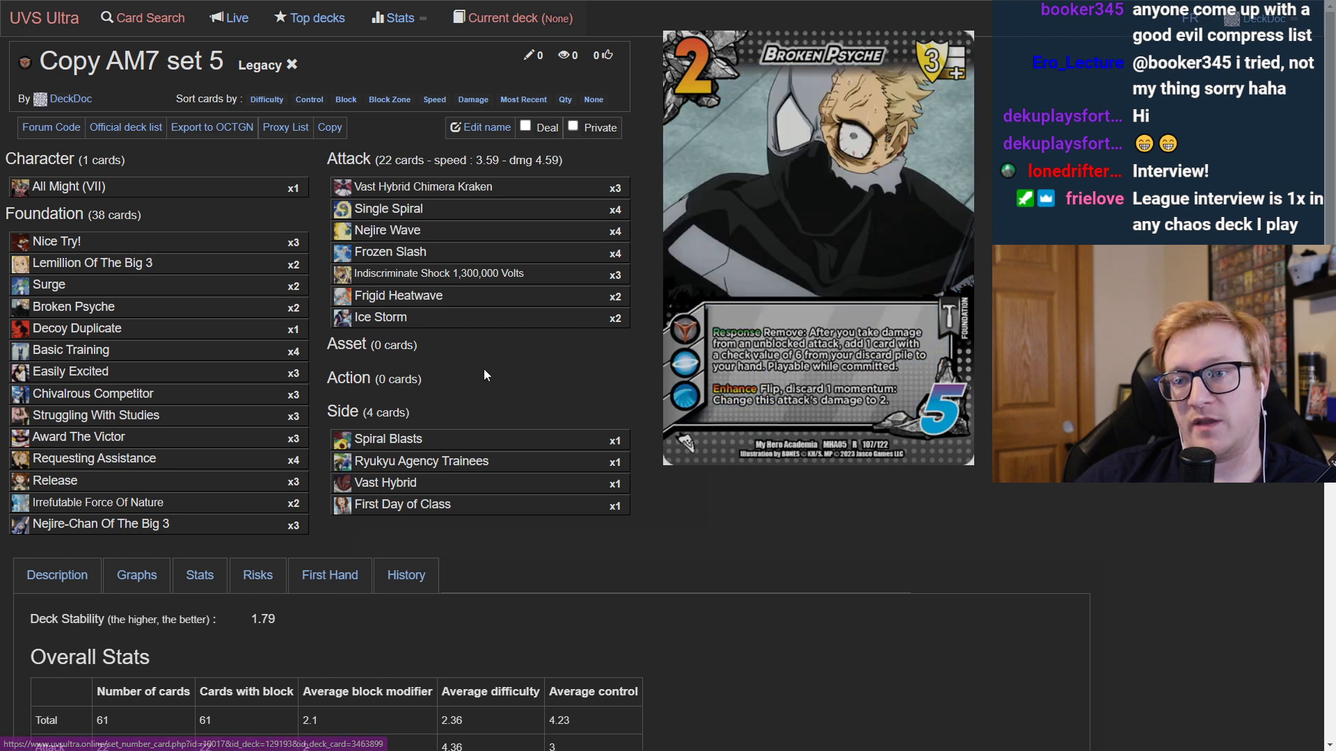
pyautogui.moveTo(477, 402)
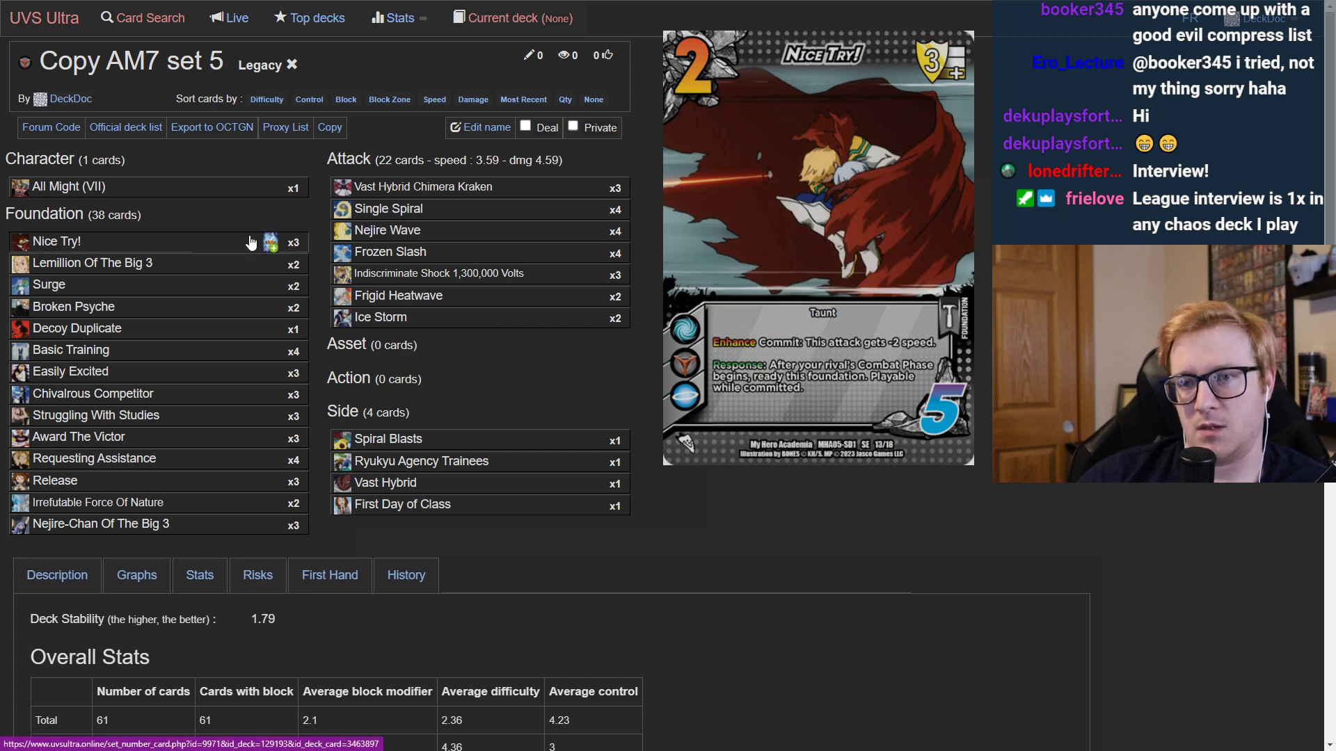
pyautogui.moveTo(231, 221)
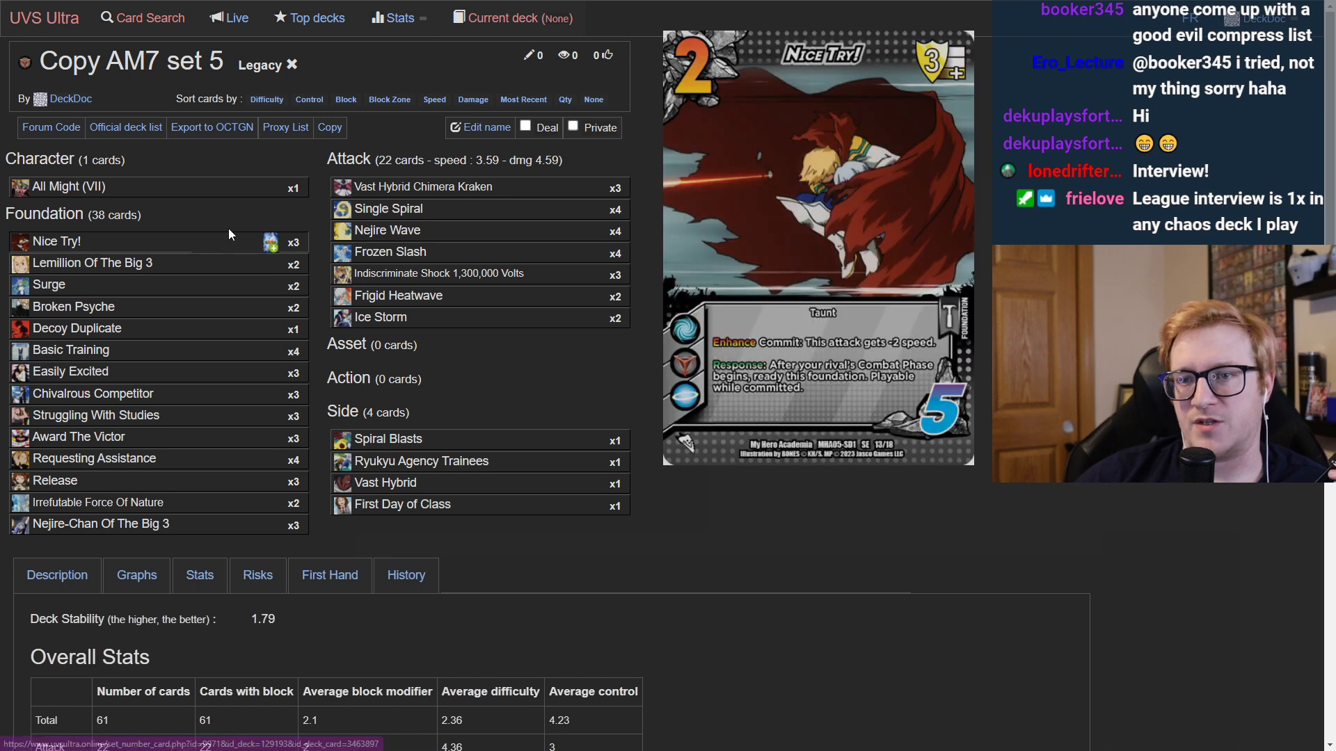
pyautogui.moveTo(225, 244)
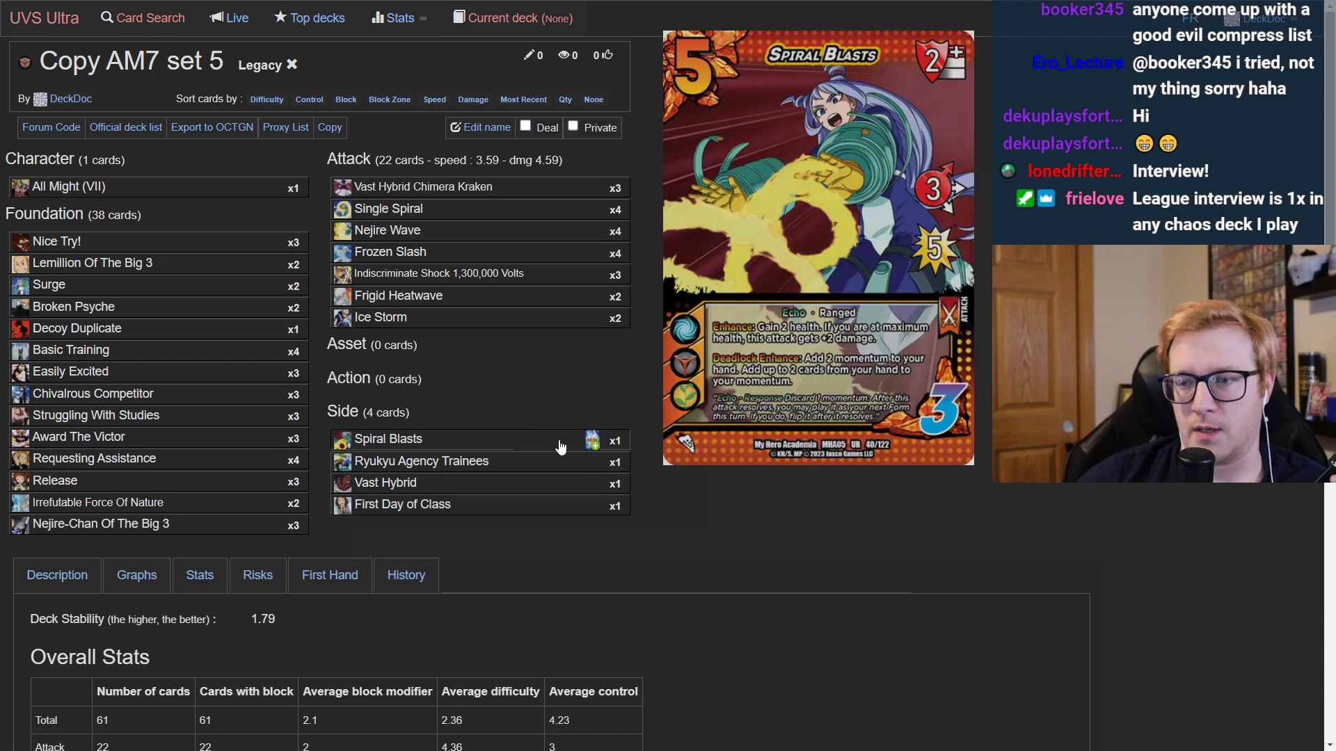
pyautogui.moveTo(421, 461)
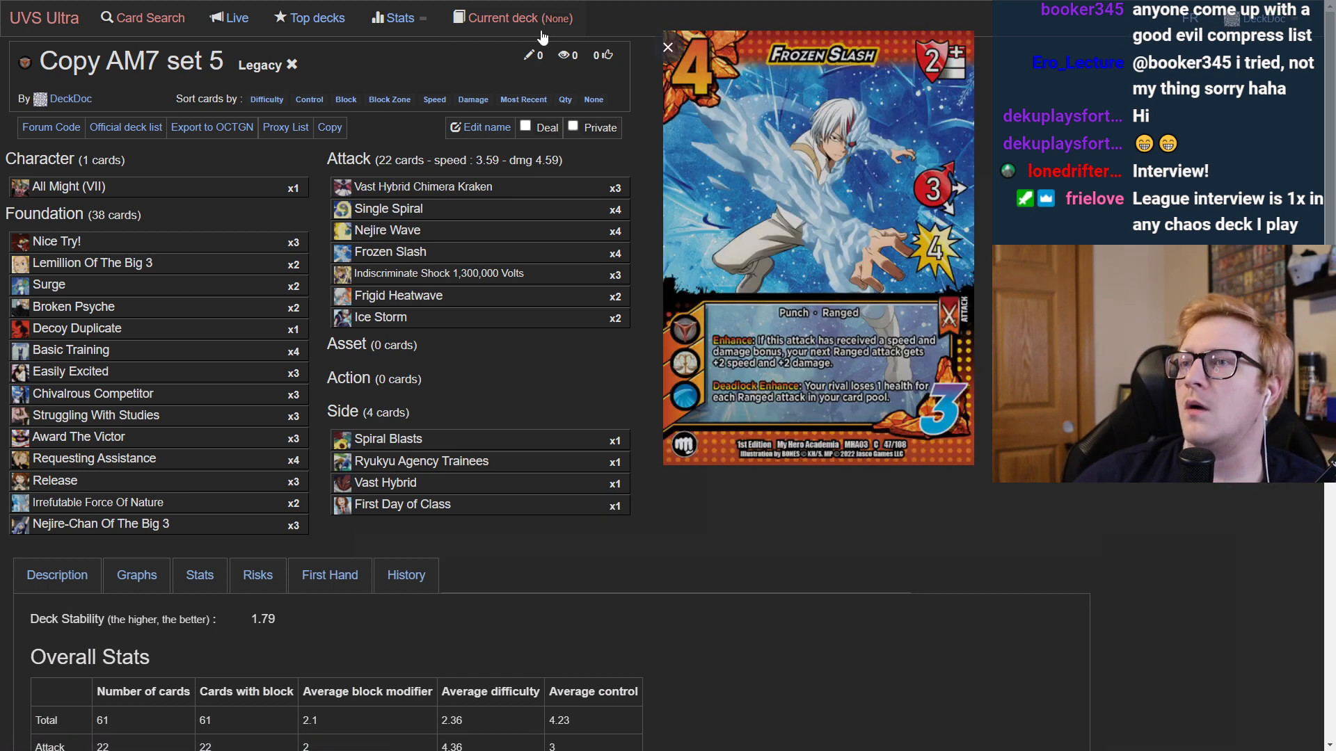
# Set Copy AM7 set 5 as the current deck from the My decks list
pyautogui.click(501, 16)
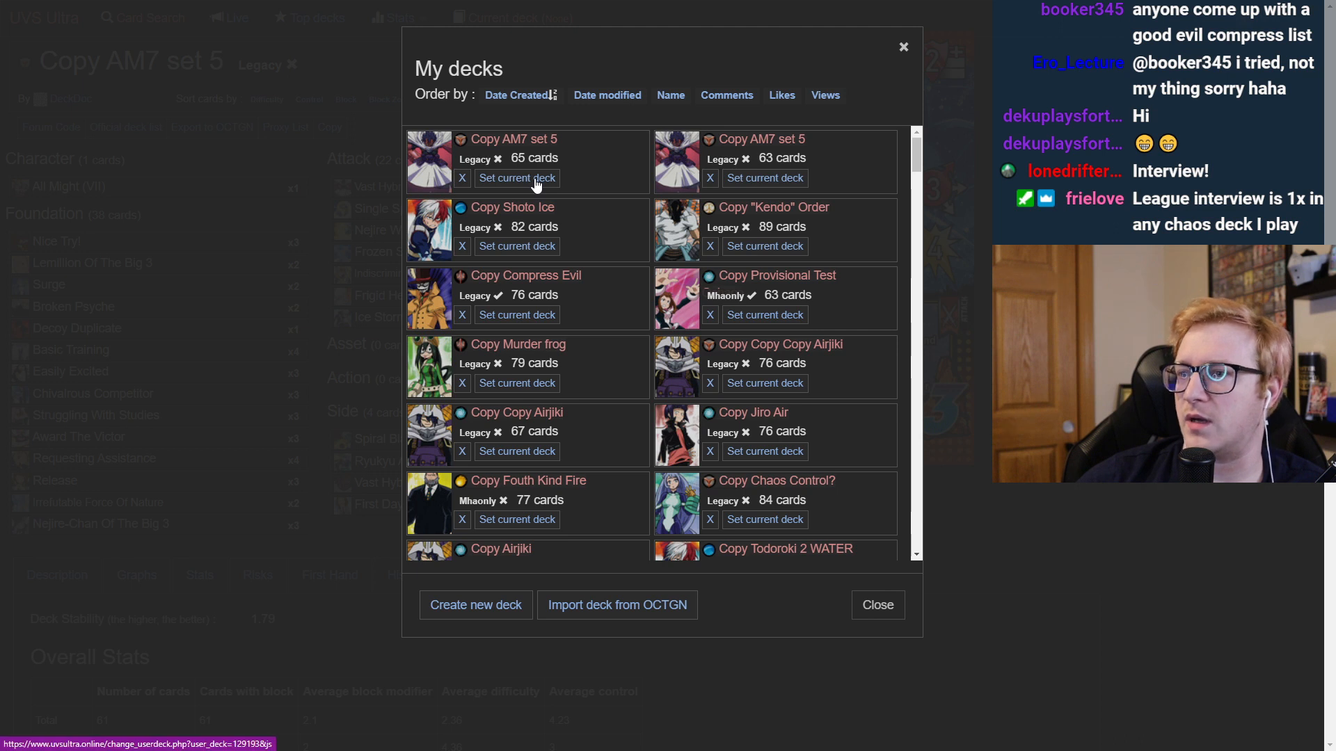
pyautogui.click(516, 177)
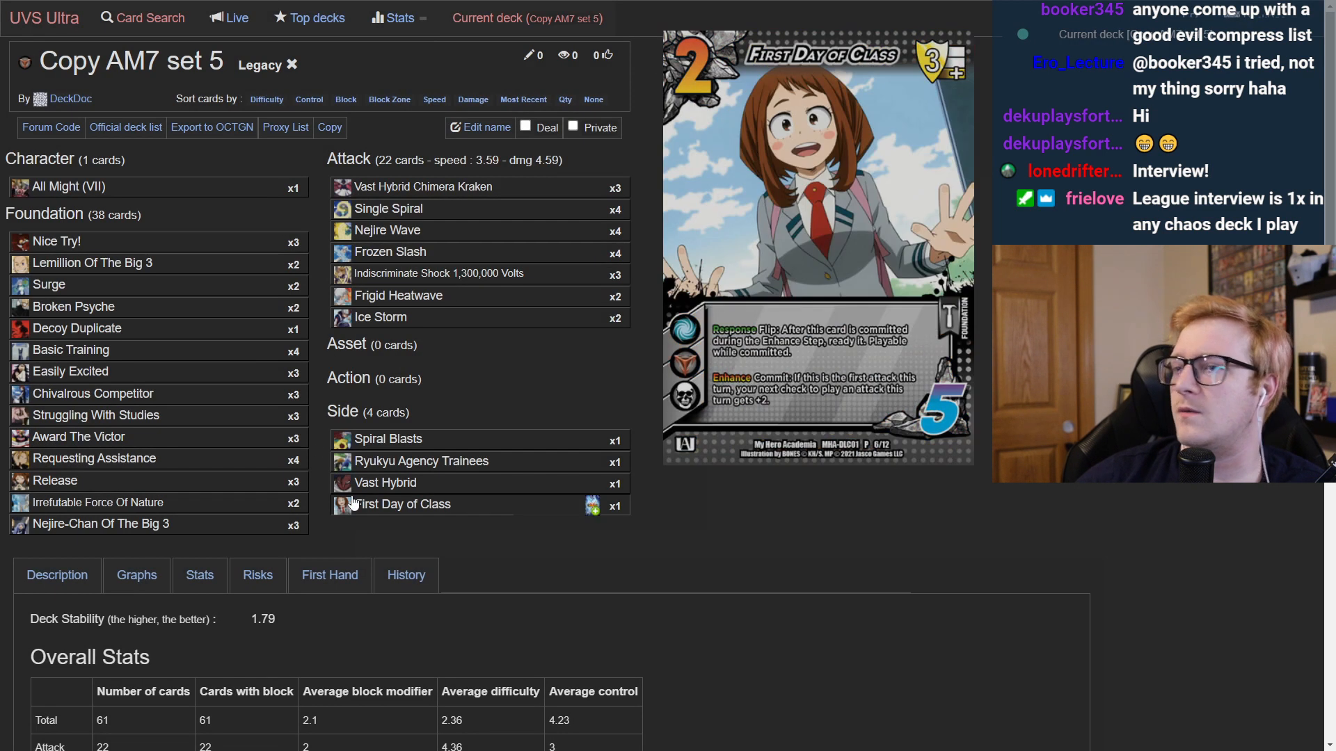
pyautogui.moveTo(420, 461)
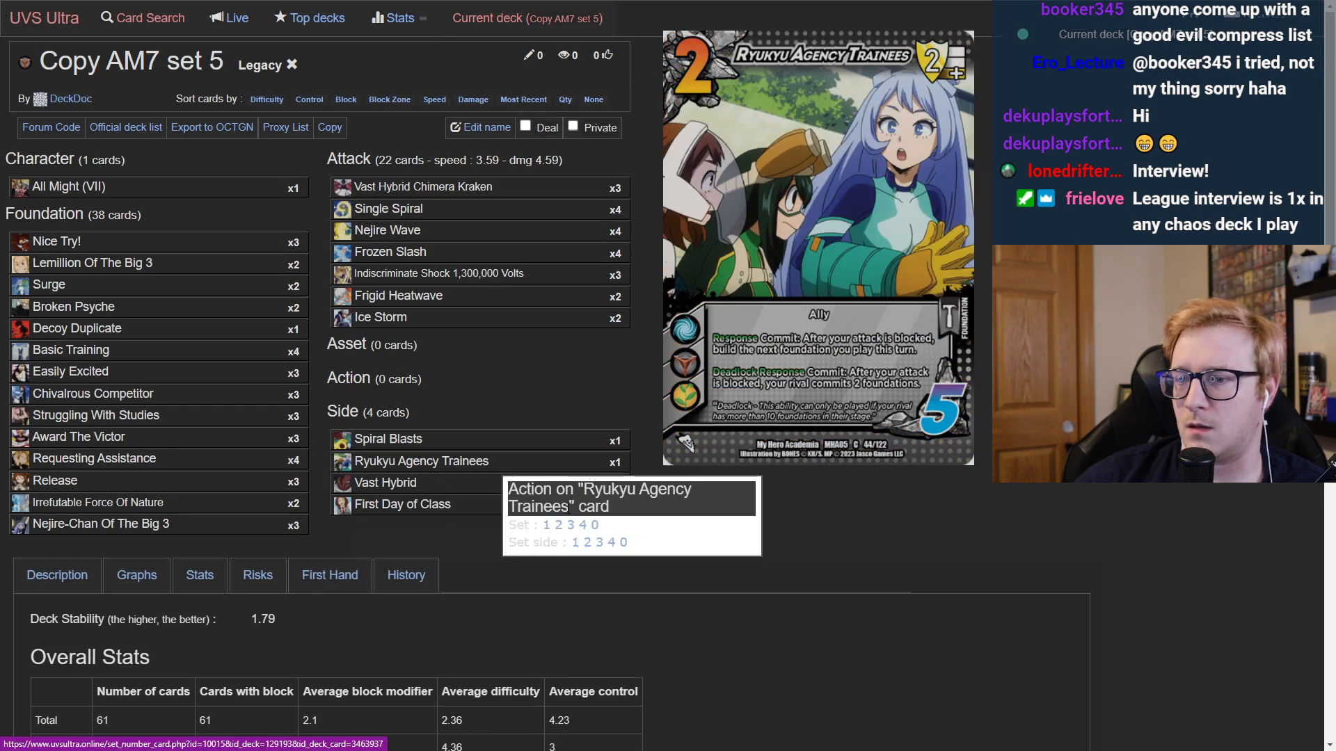
# Add 2 copies of Ryukyu Agency Trainees and check Overall Stats (63 cards, 1.81 stability)
pyautogui.click(558, 524)
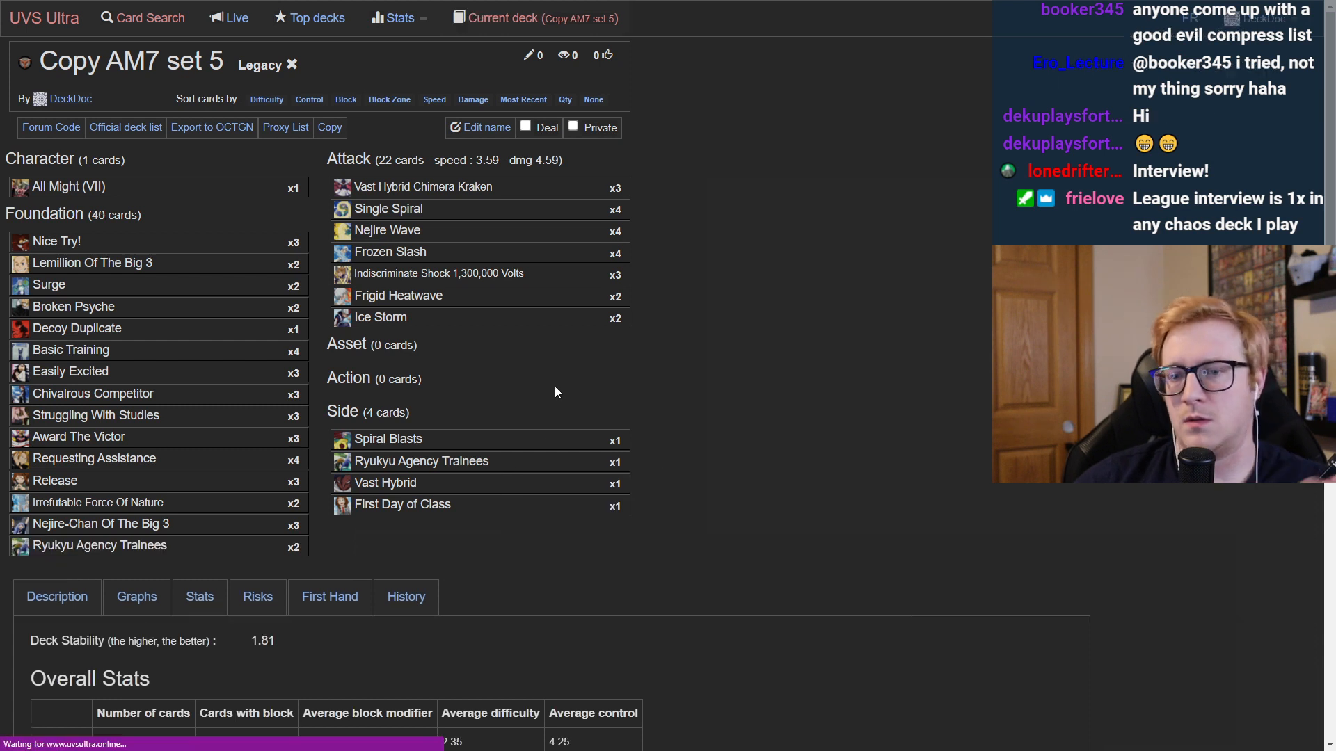
pyautogui.scroll(-3)
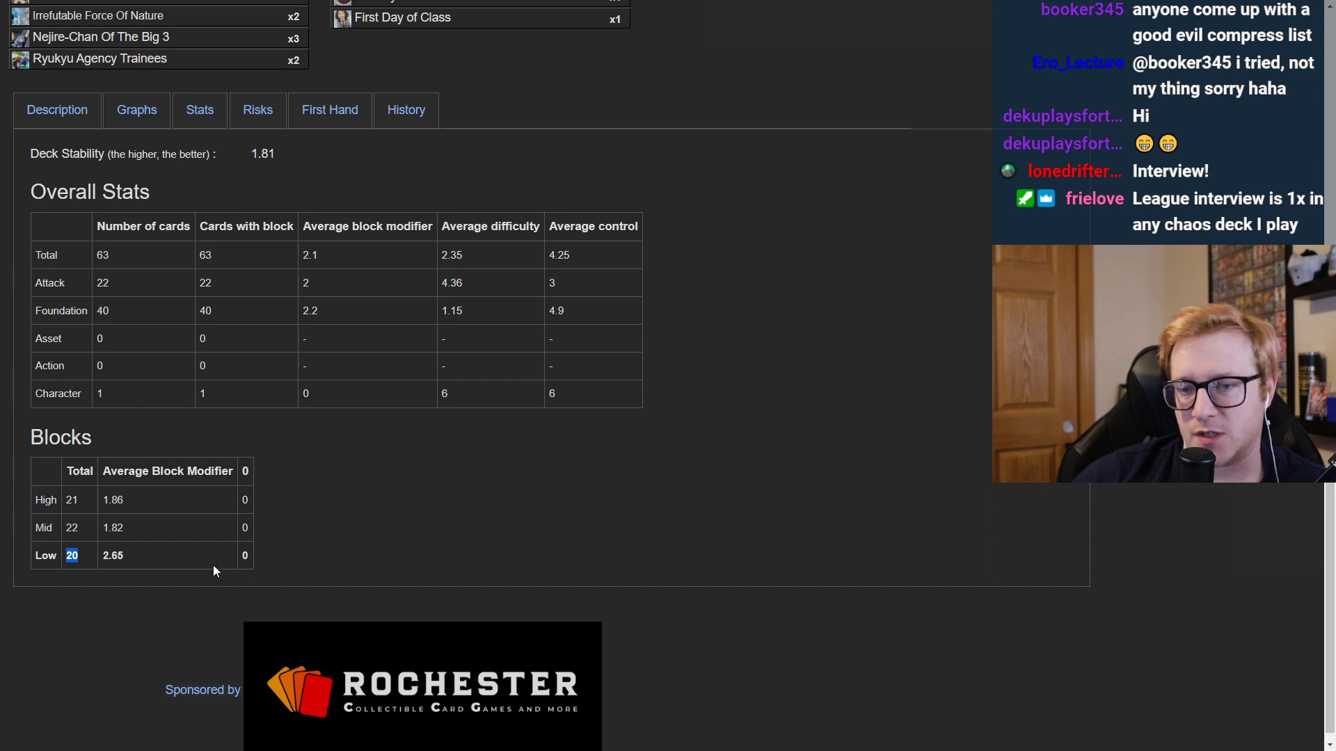
pyautogui.scroll(3)
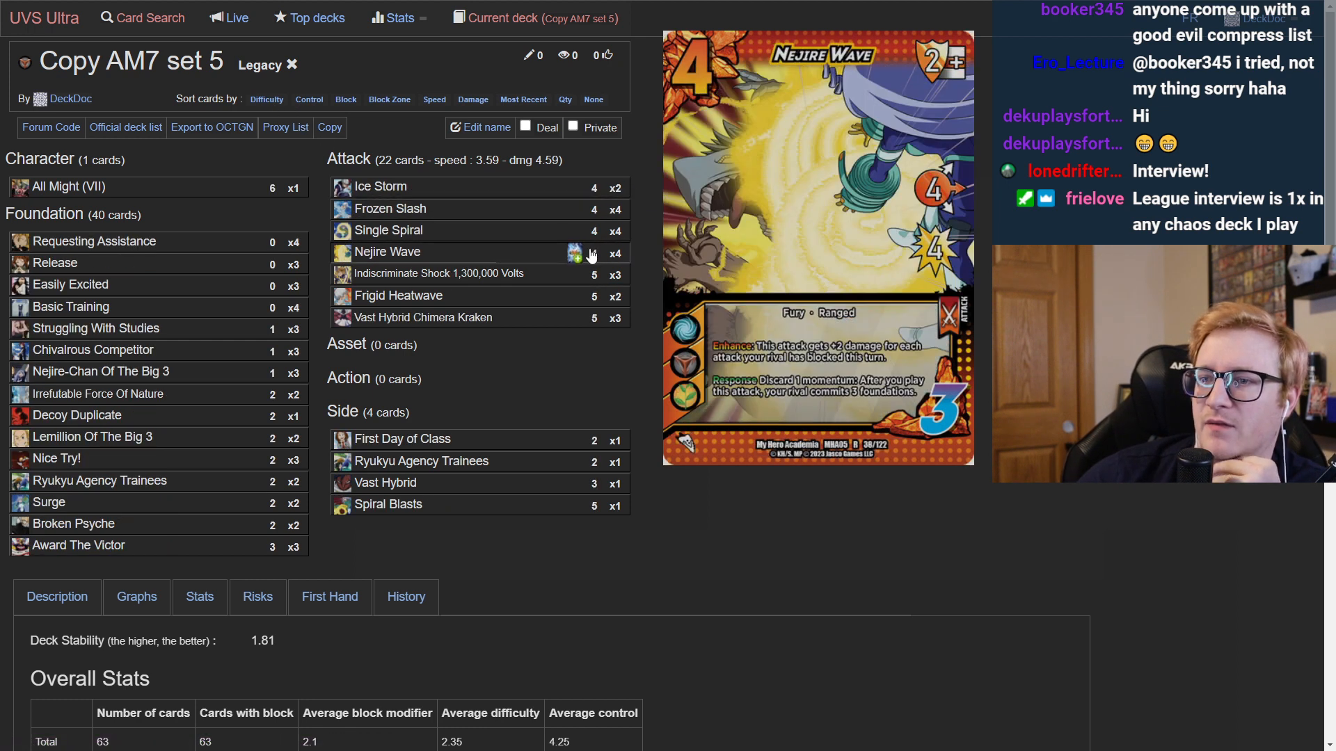
pyautogui.moveTo(405, 252)
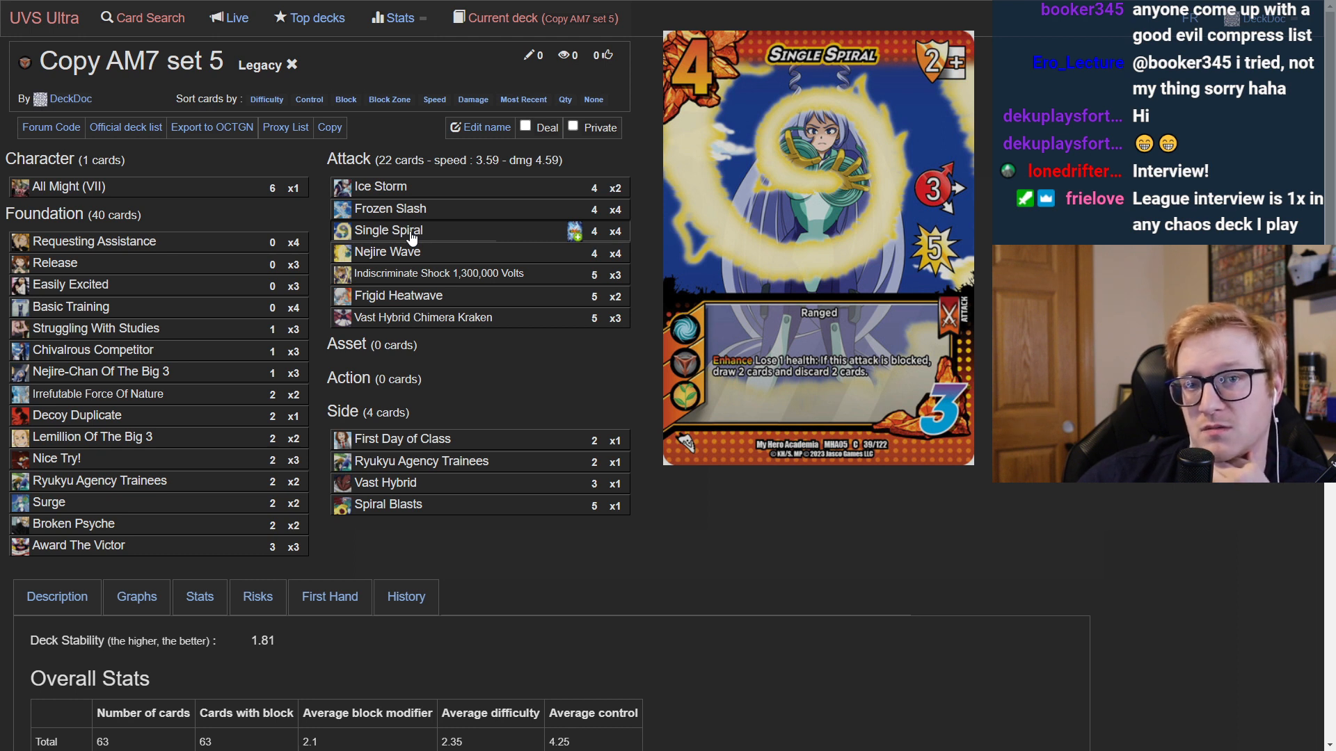
pyautogui.moveTo(1182, 718)
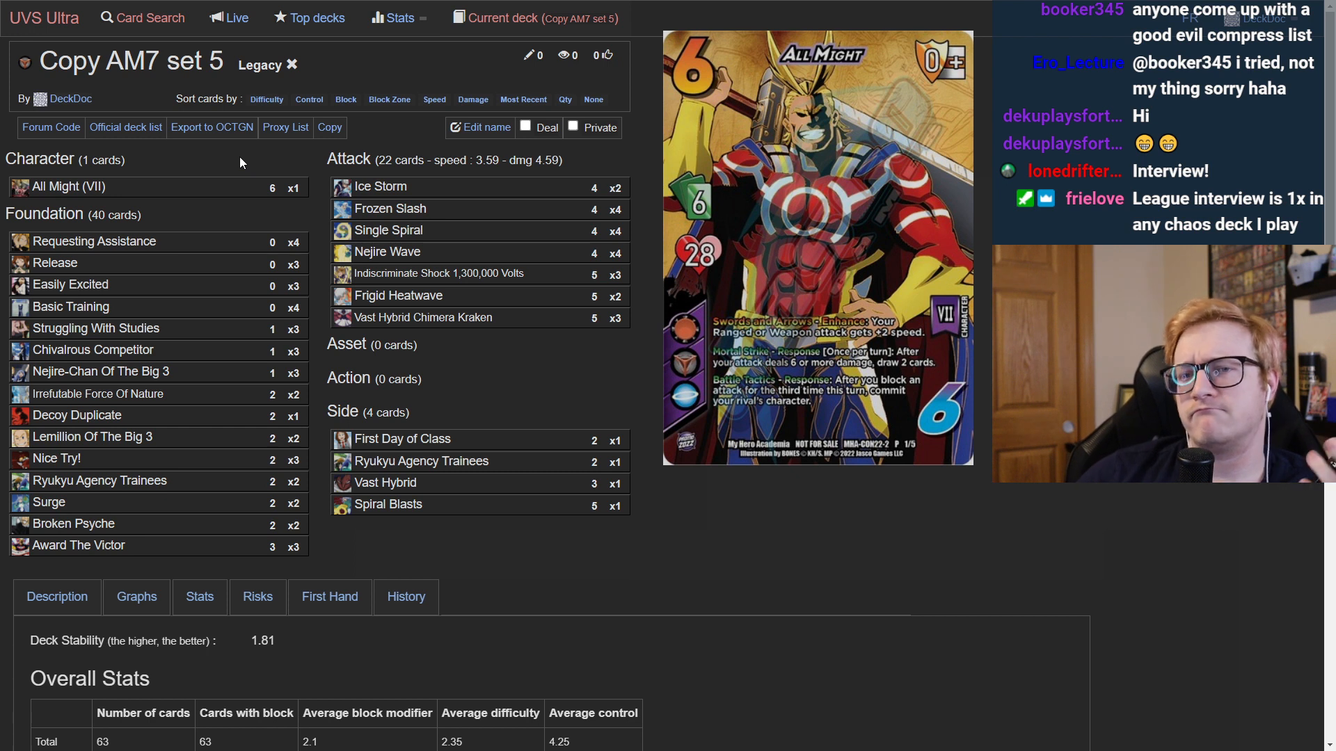
pyautogui.moveTo(260, 188)
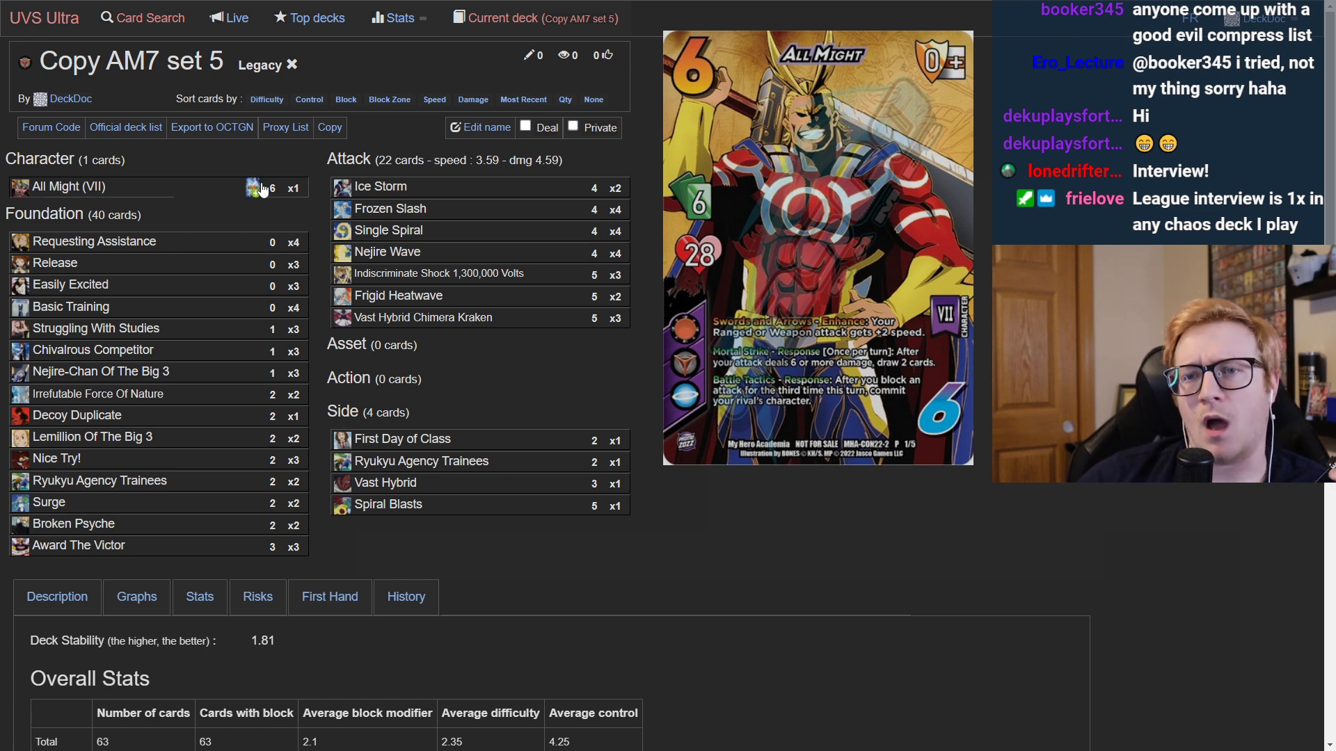
# Set All Might (VII) as the deck's main character via its action menu
pyautogui.click(260, 186)
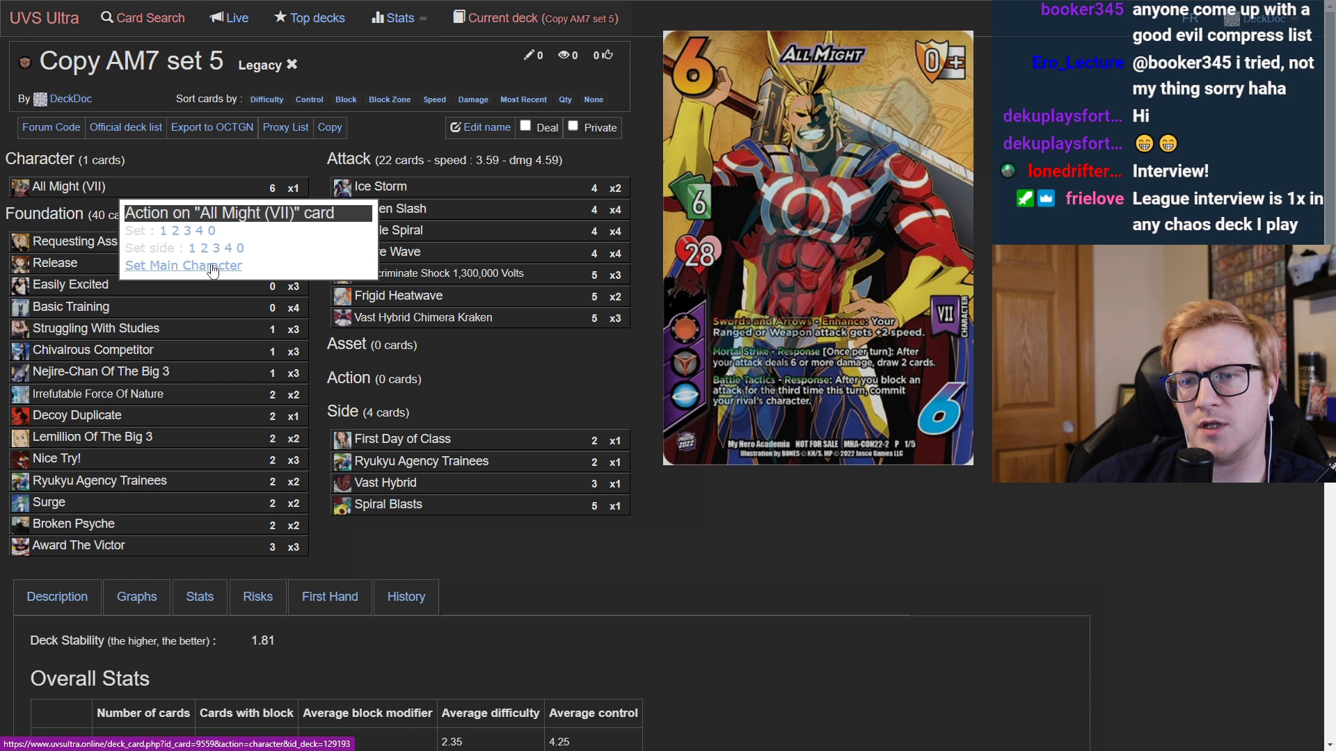
pyautogui.click(182, 265)
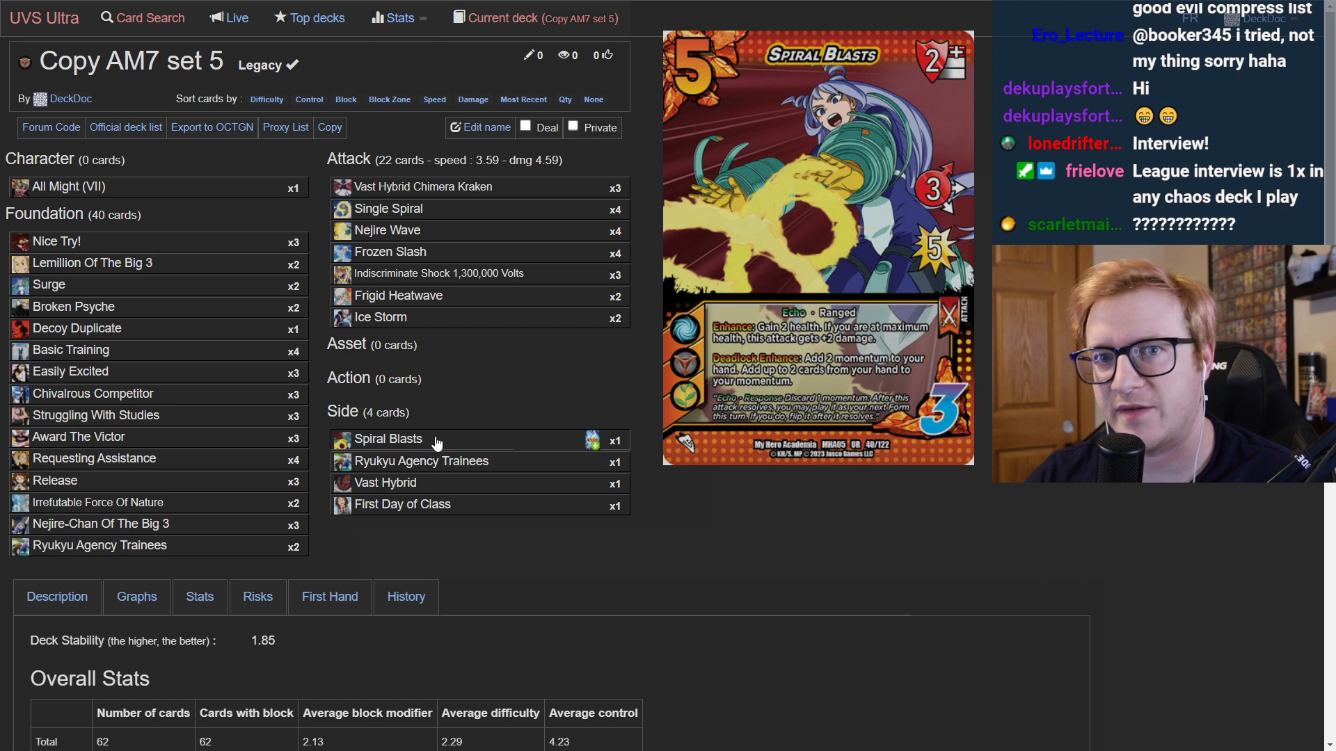
pyautogui.moveTo(486, 389)
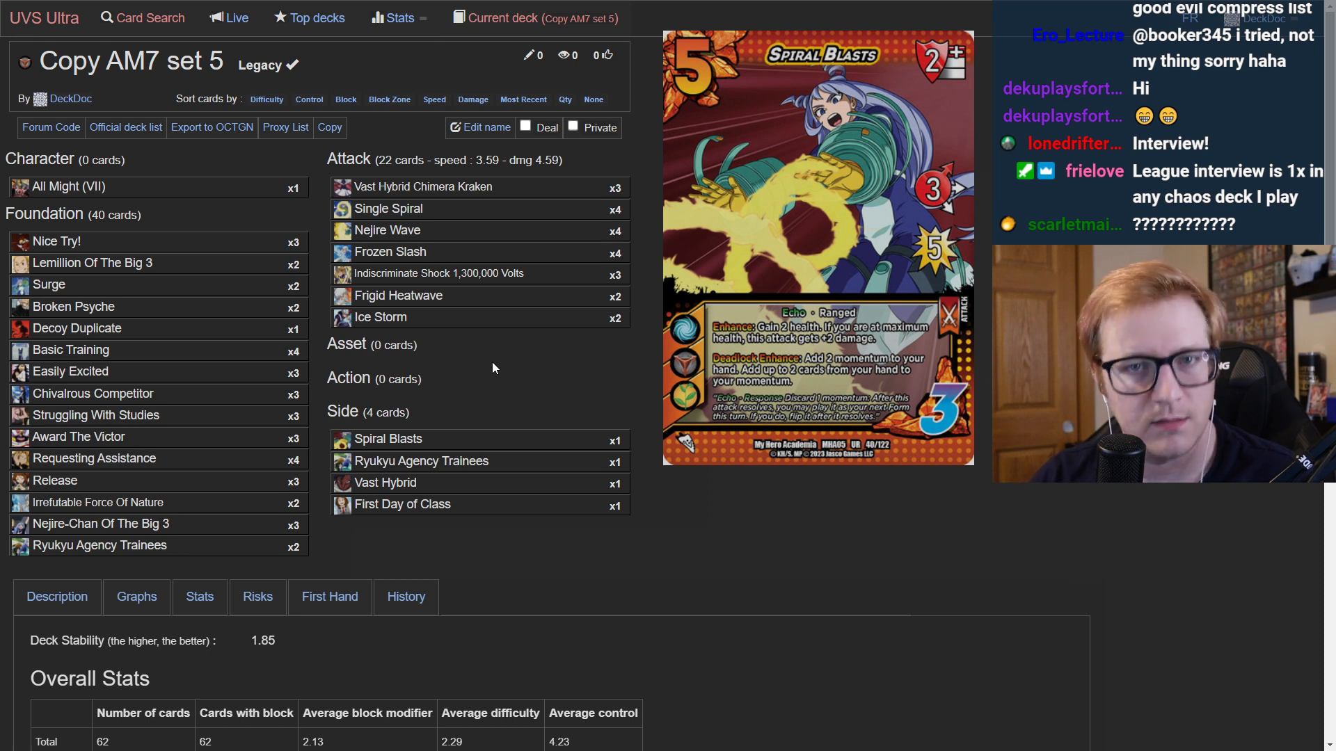
pyautogui.moveTo(501, 360)
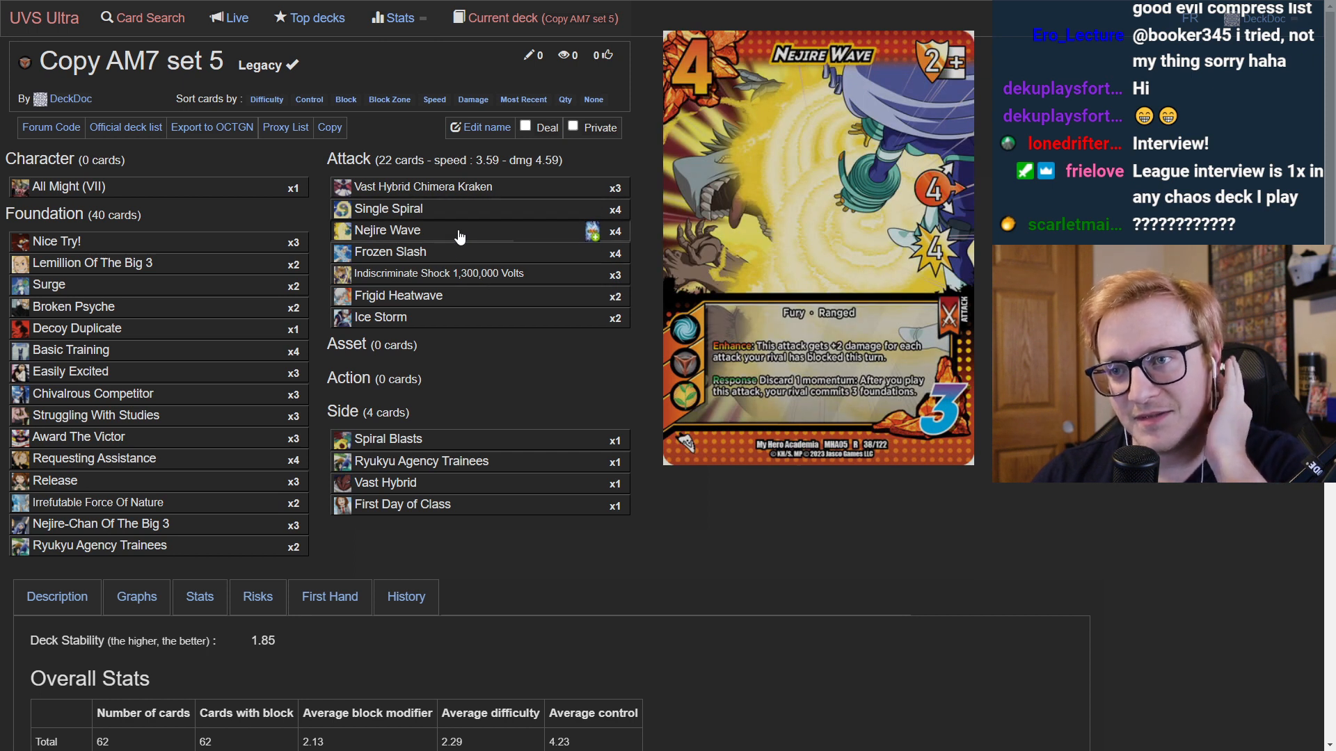
pyautogui.moveTo(423, 187)
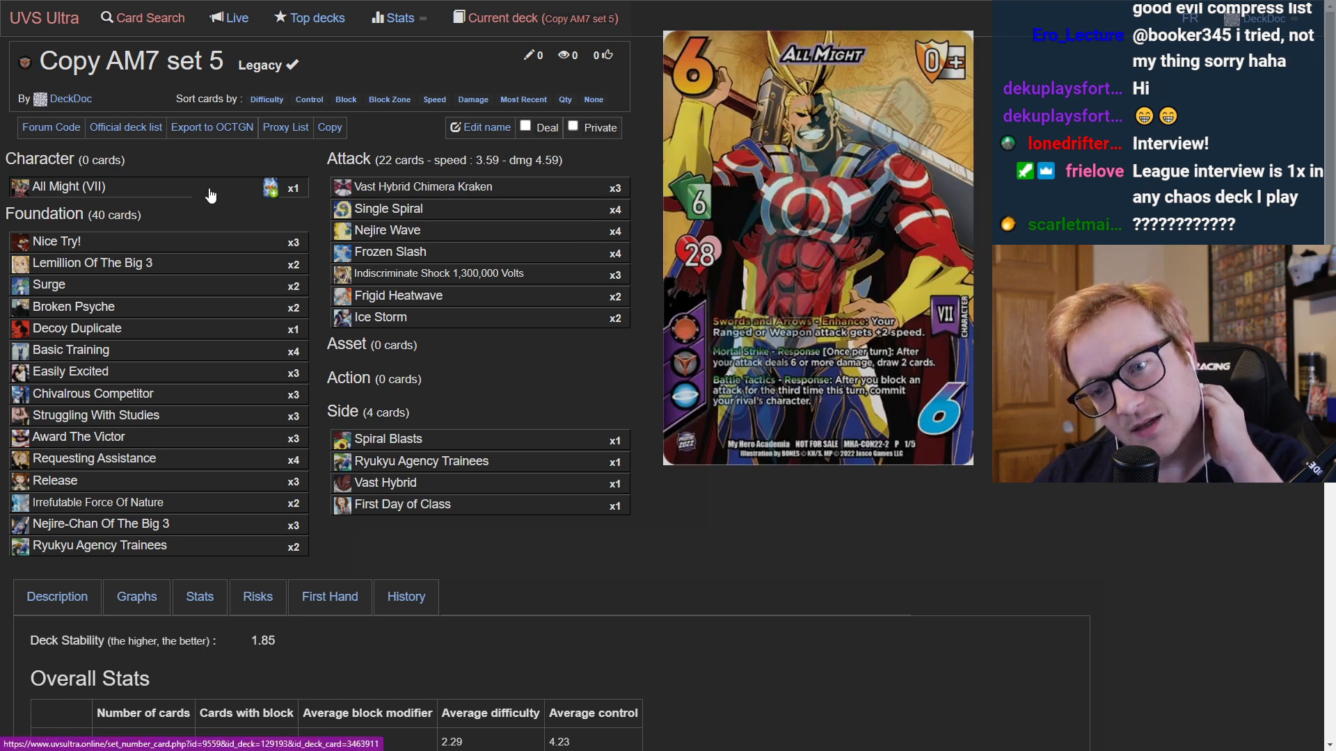
pyautogui.scroll(-3)
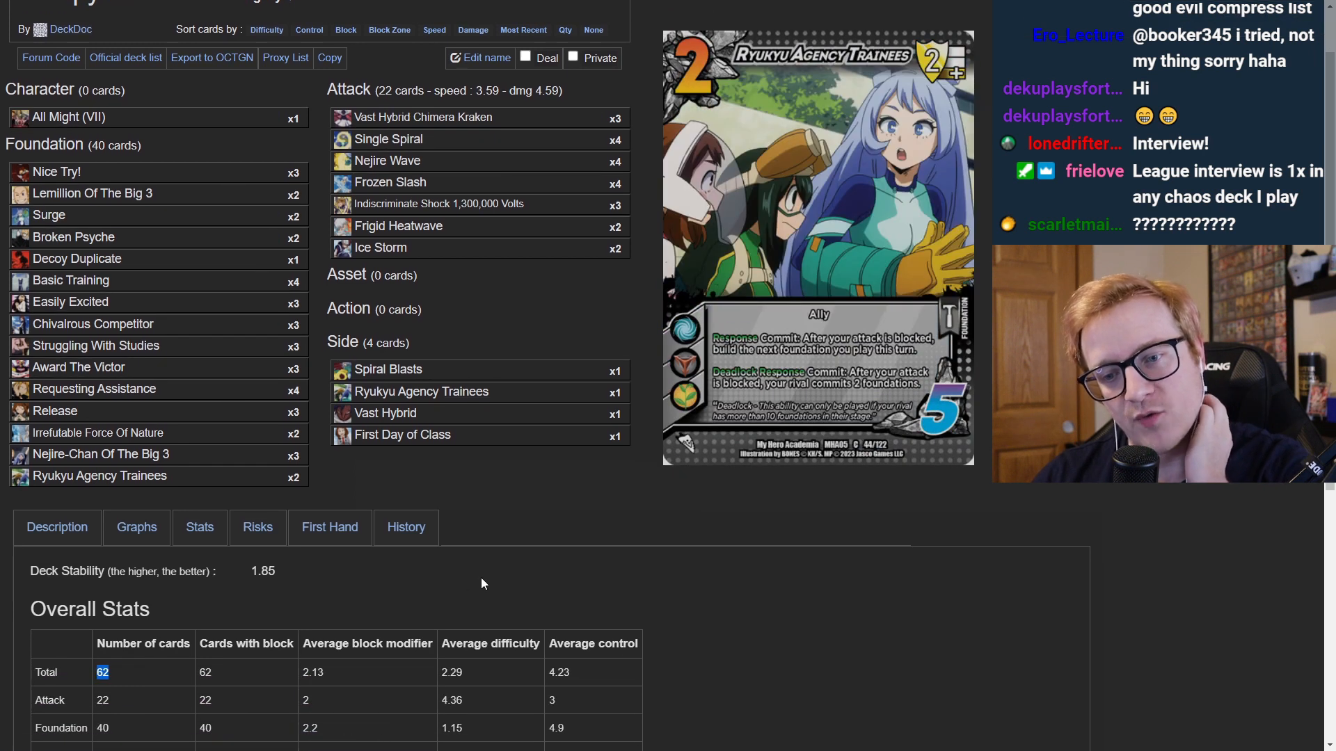
pyautogui.moveTo(481, 576)
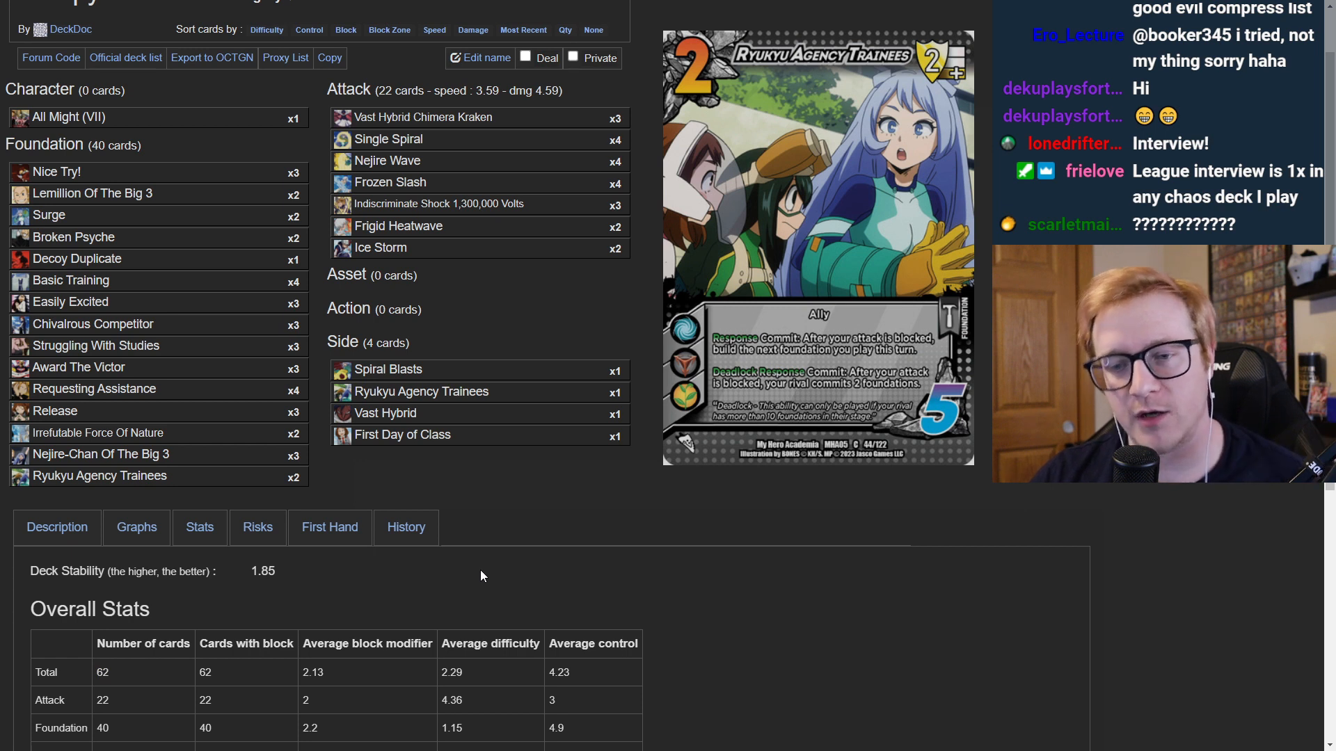
pyautogui.scroll(-3)
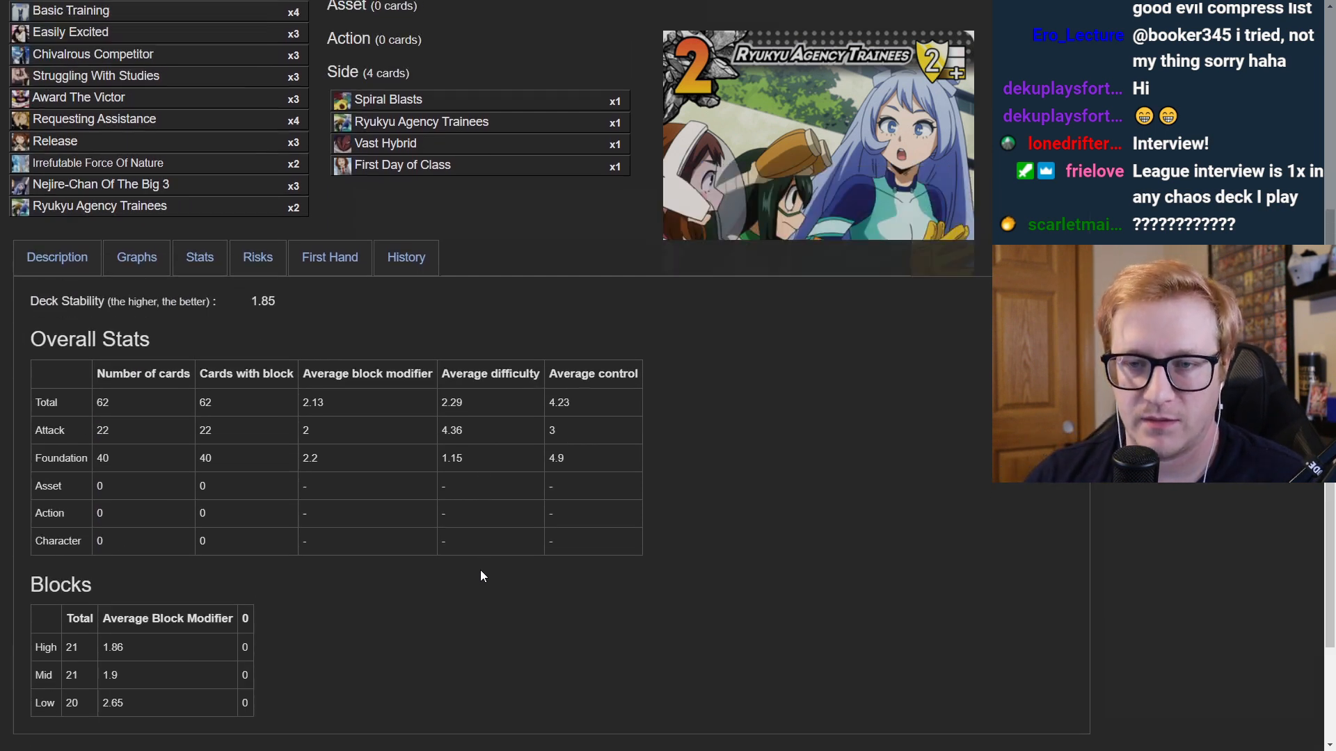
pyautogui.scroll(3)
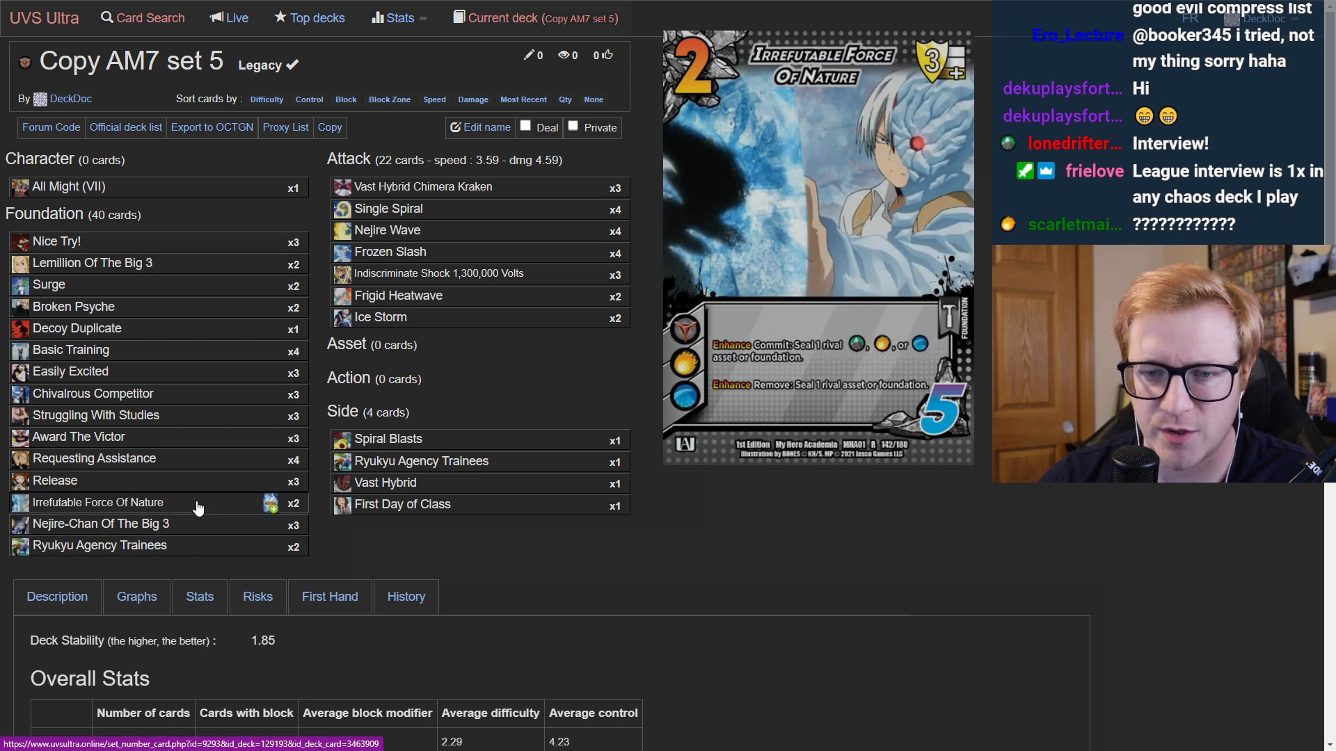
pyautogui.scroll(-3)
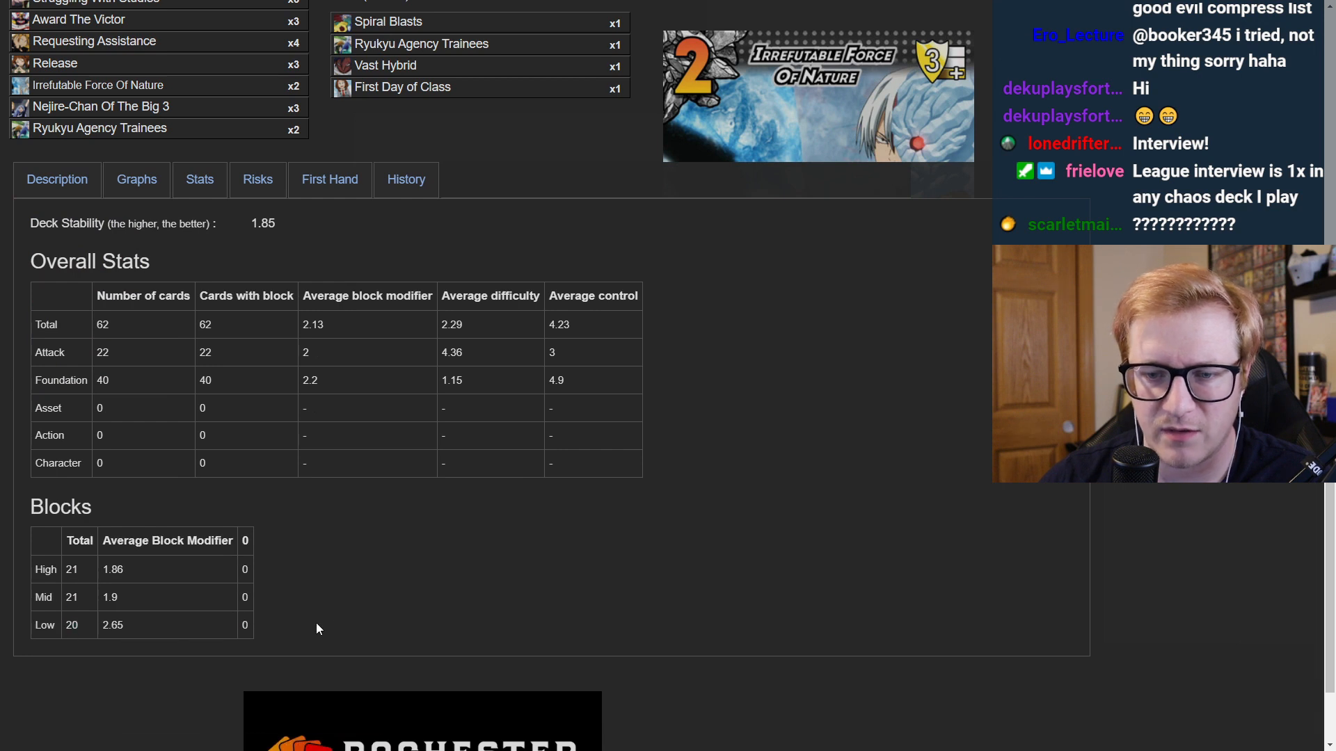
pyautogui.scroll(3)
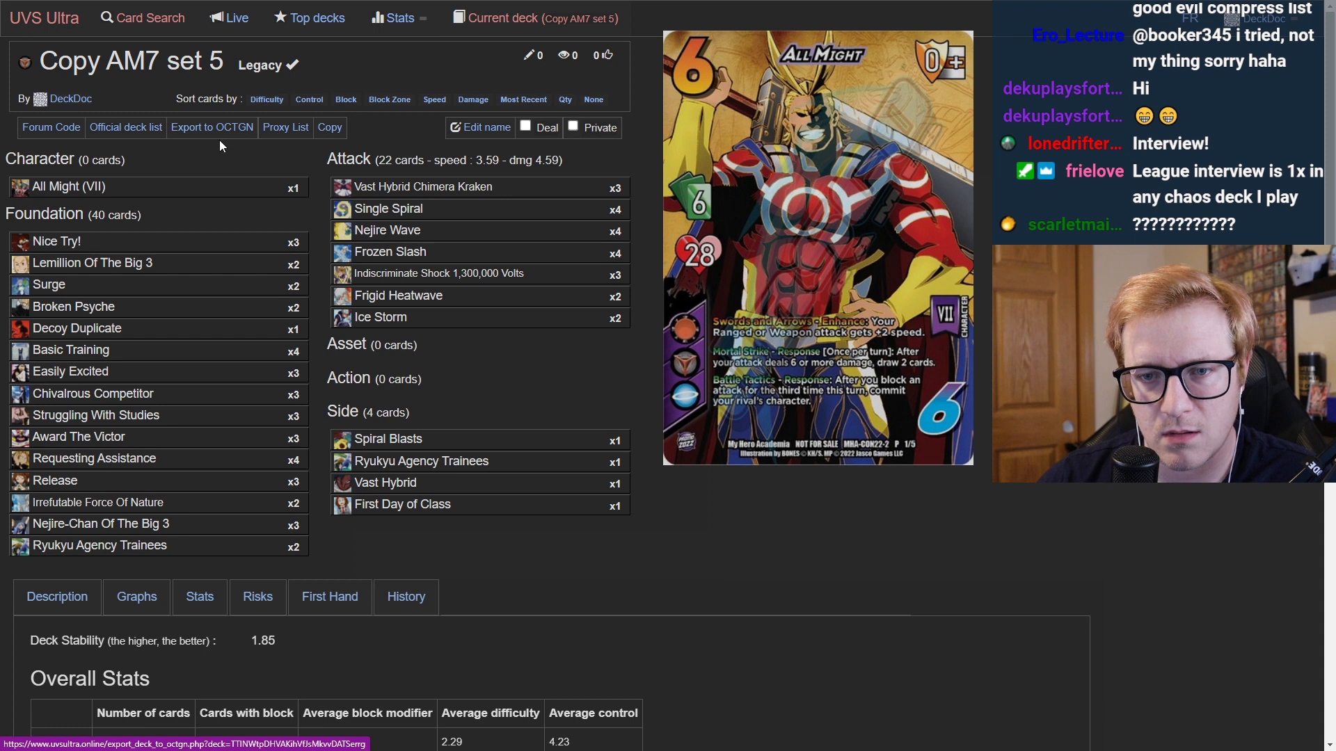
pyautogui.moveTo(222, 146)
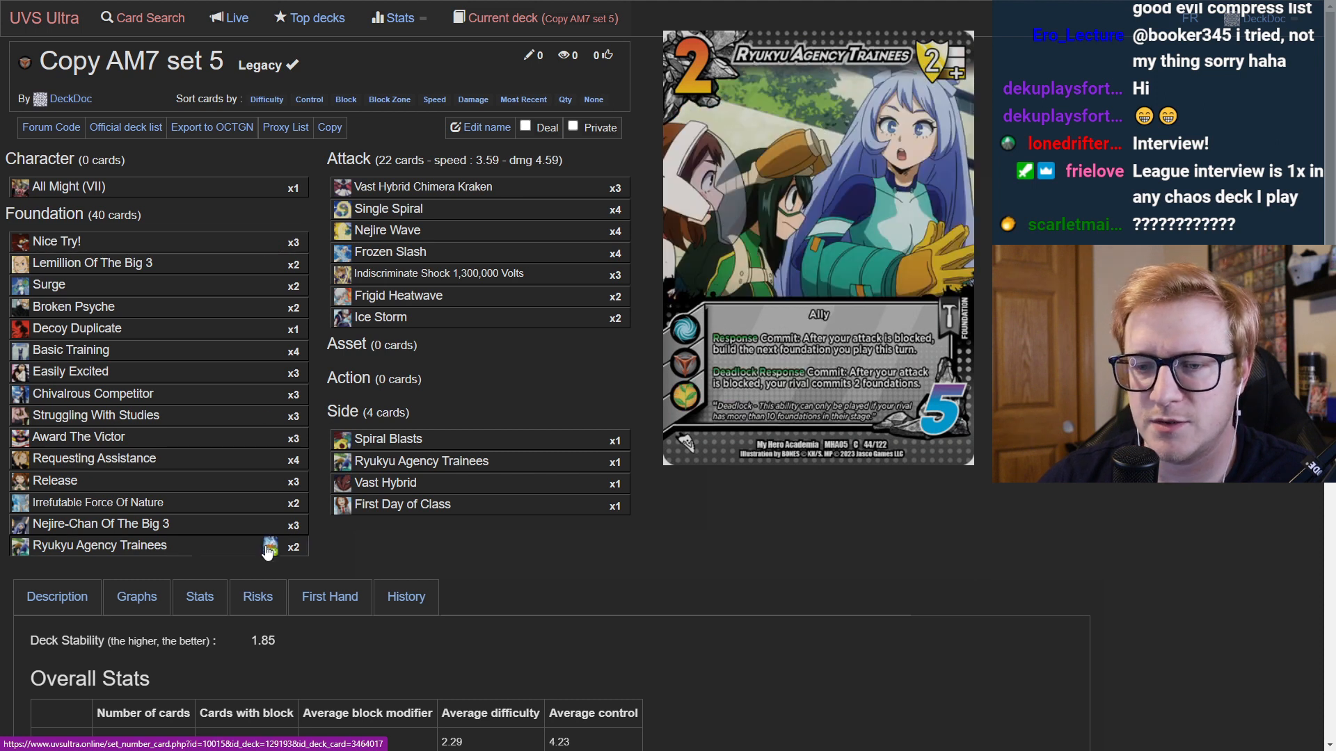
# Raise Ryukyu Agency Trainees from x2 to x3 in the Foundation list
pyautogui.click(269, 545)
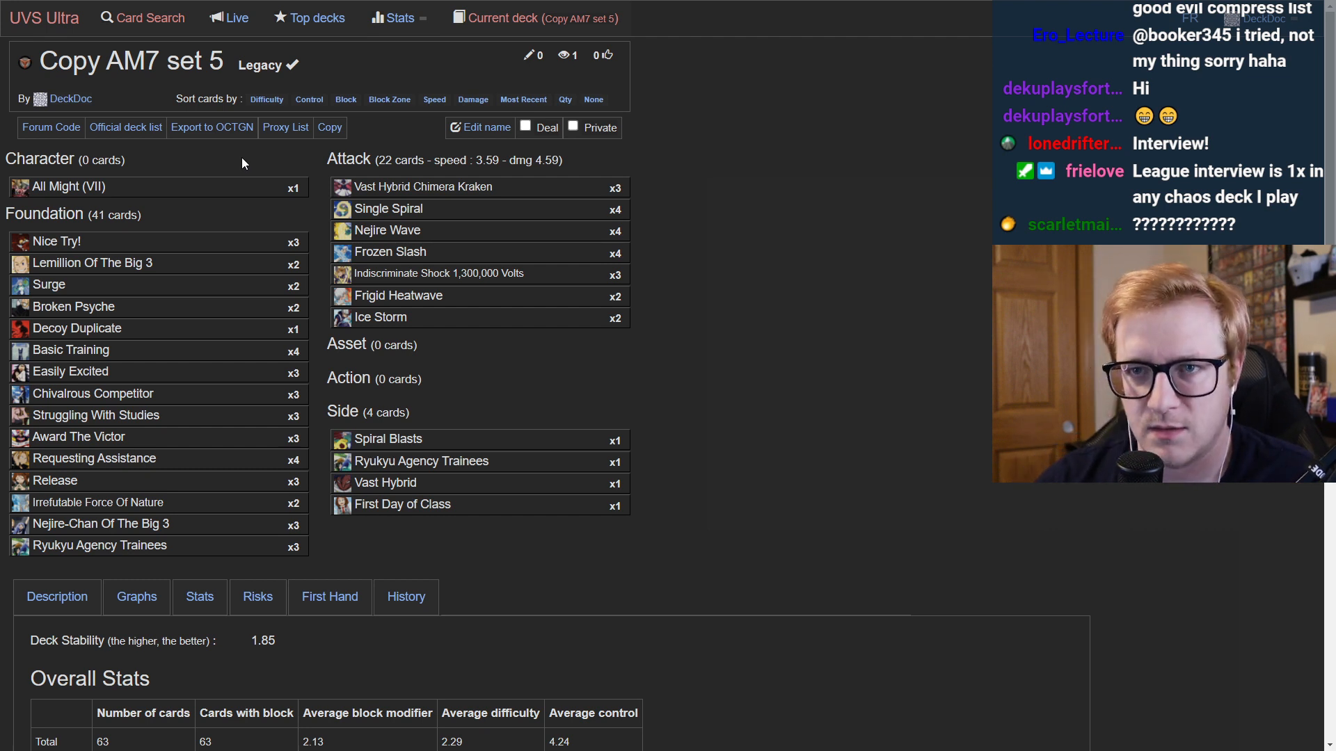
pyautogui.moveTo(236, 166)
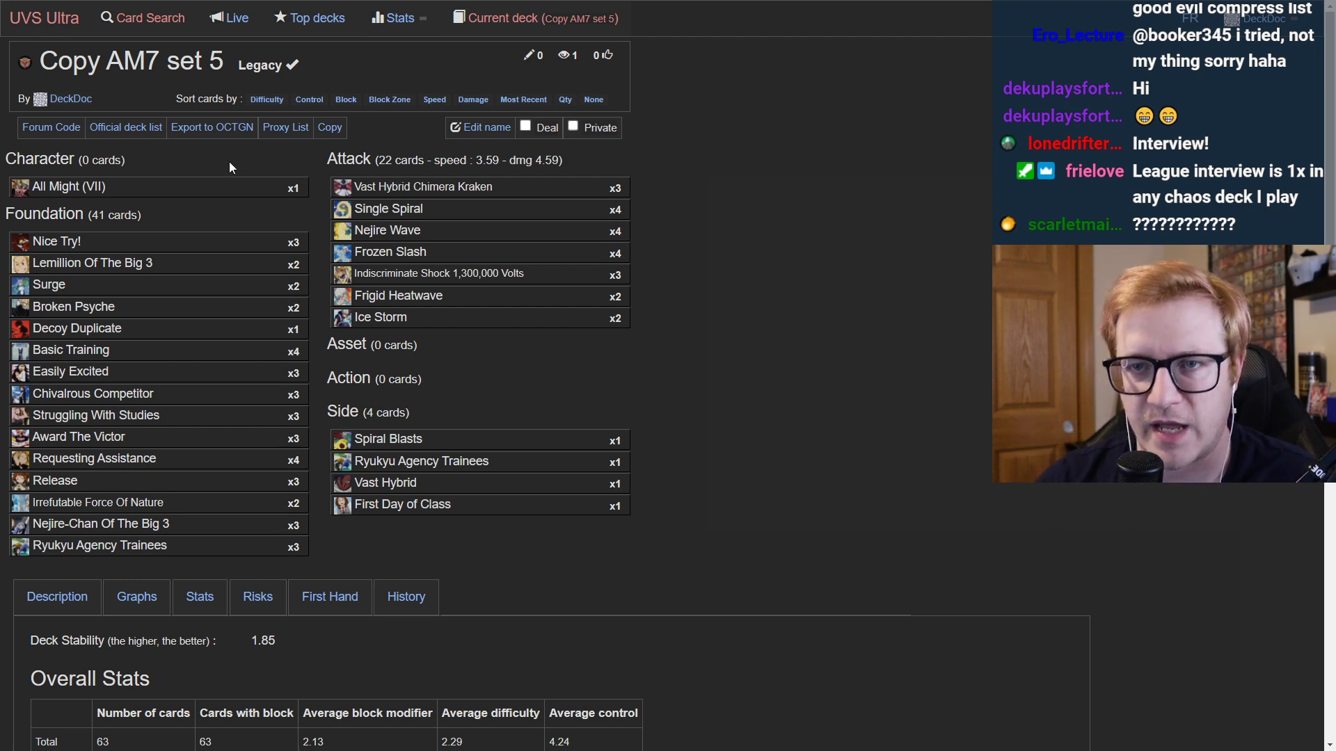
pyautogui.moveTo(65, 185)
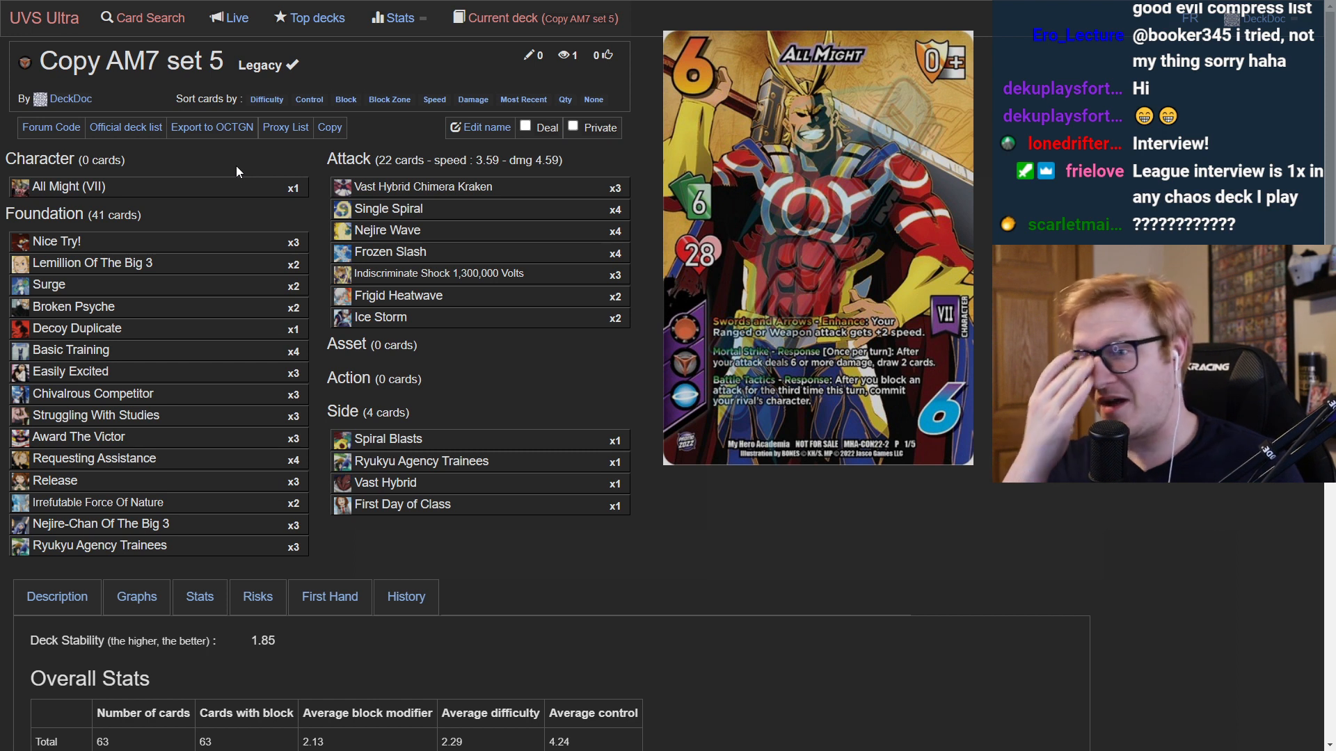
pyautogui.moveTo(238, 185)
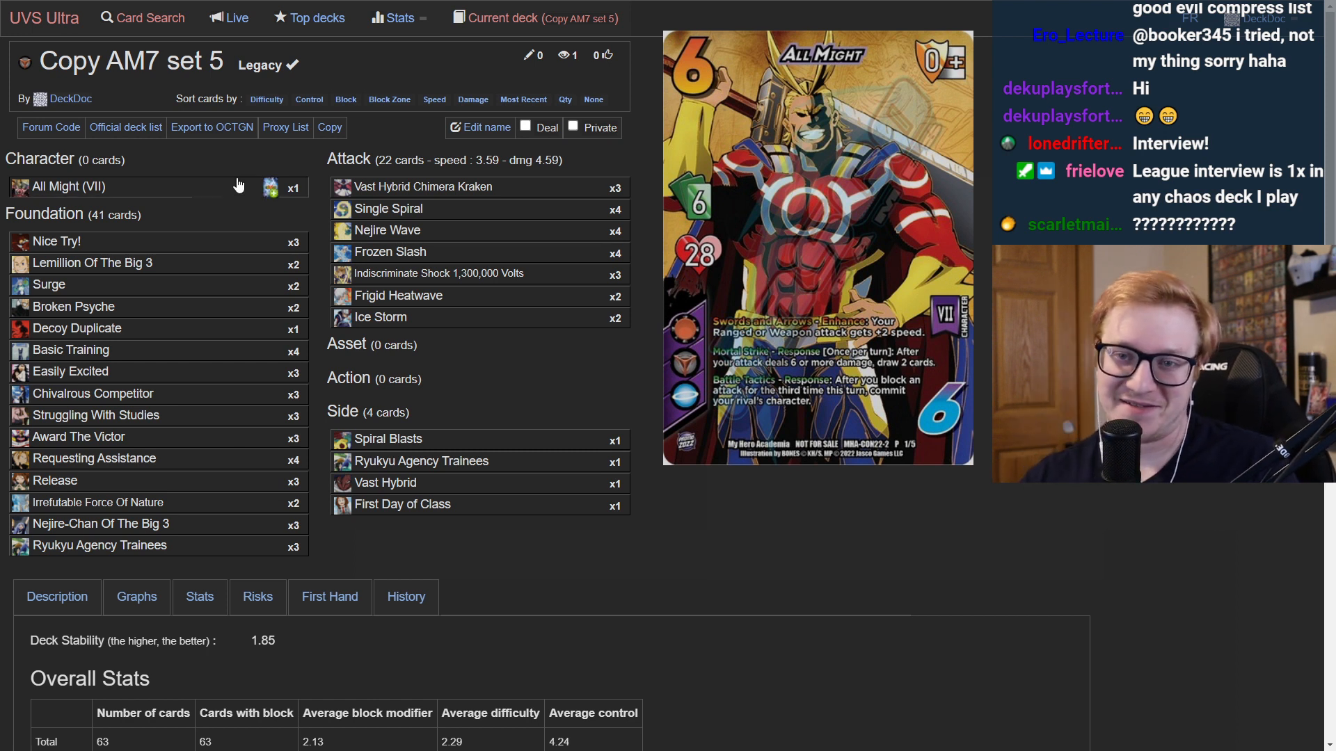
pyautogui.moveTo(233, 172)
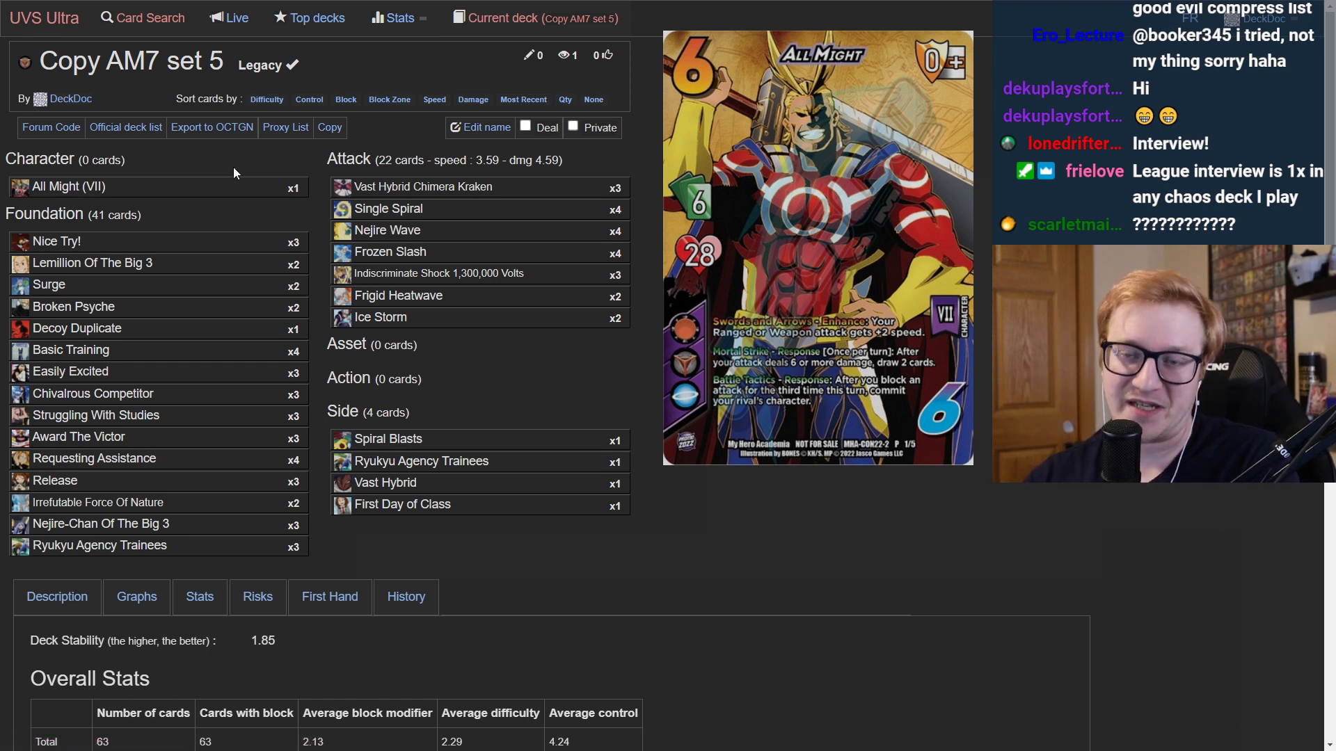